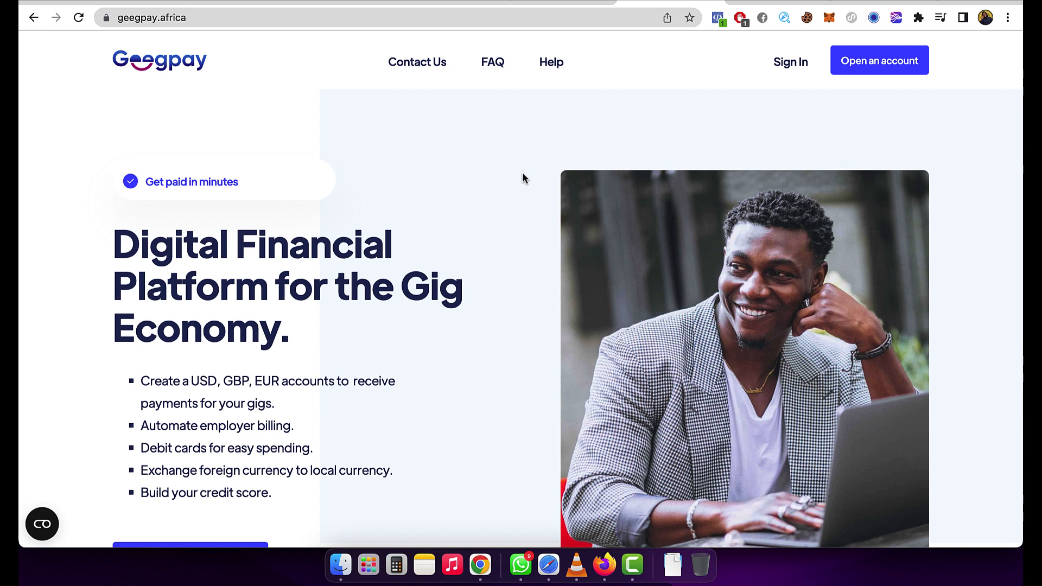
pyautogui.moveTo(547, 163)
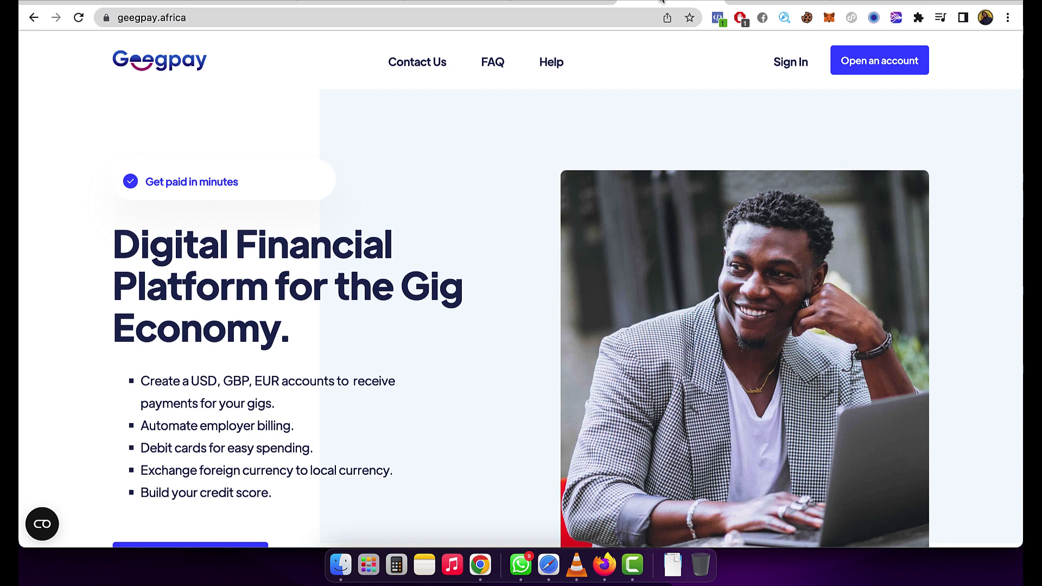
pyautogui.moveTo(512, 158)
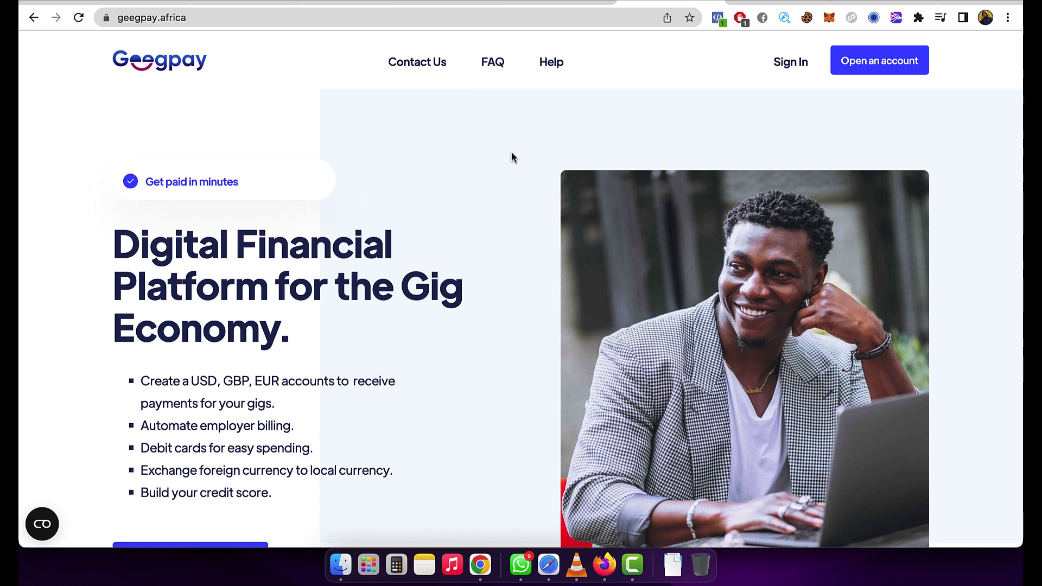
pyautogui.moveTo(746, 104)
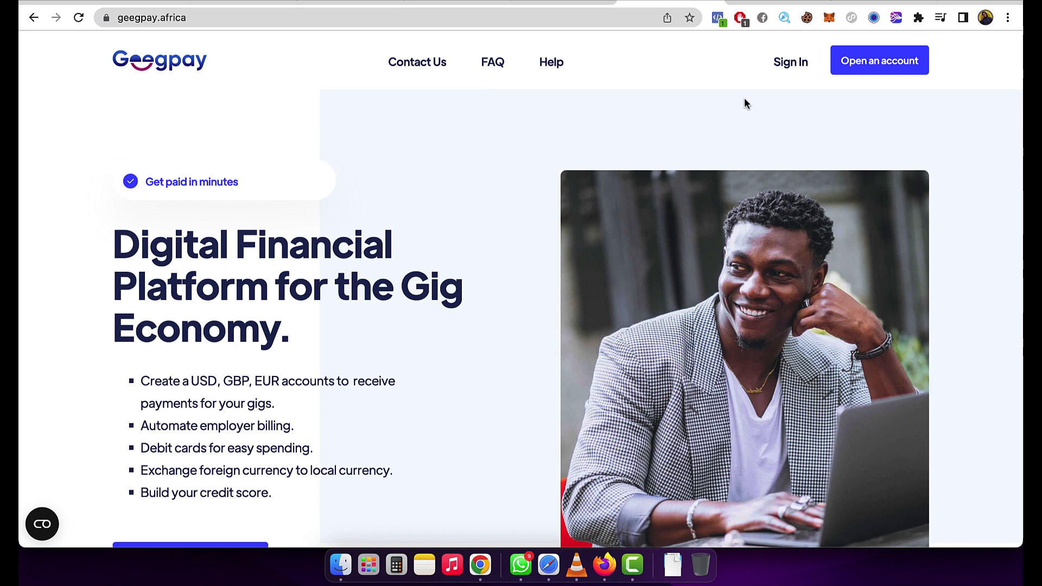
# Scroll through the Geegpay landing page before signing up.
pyautogui.scroll(-3)
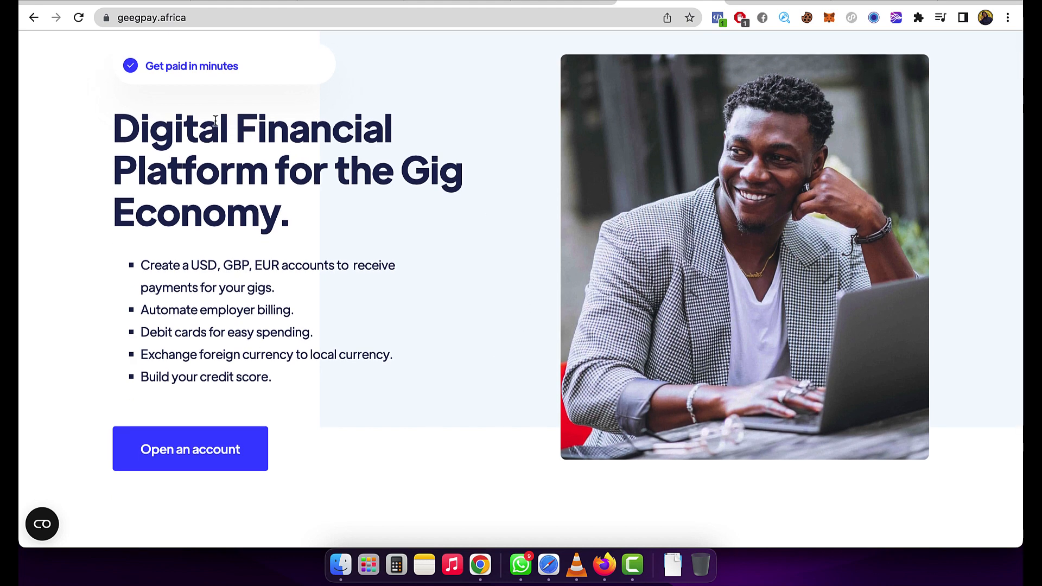
pyautogui.moveTo(527, 200)
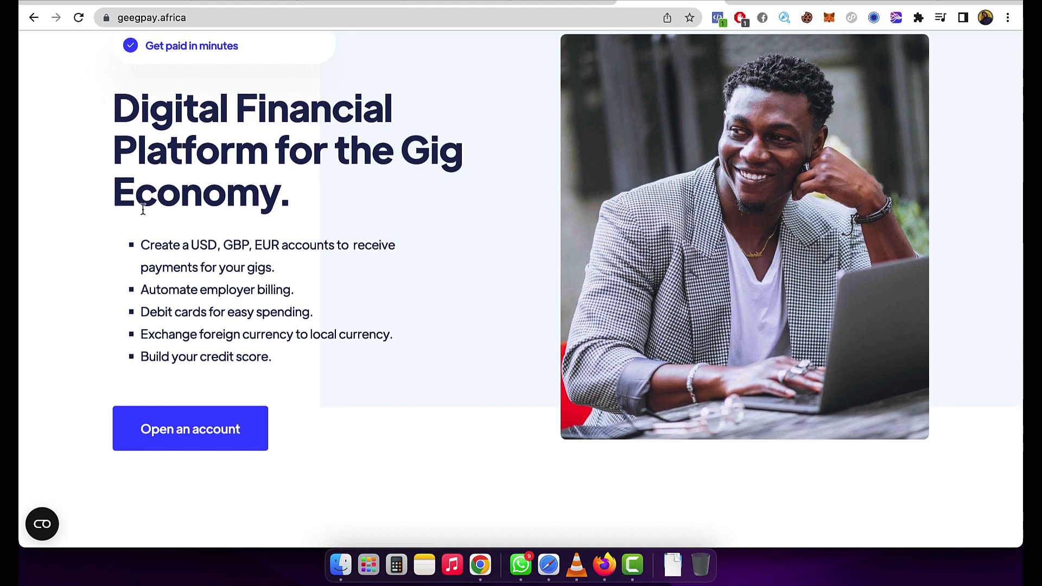
pyautogui.moveTo(430, 261)
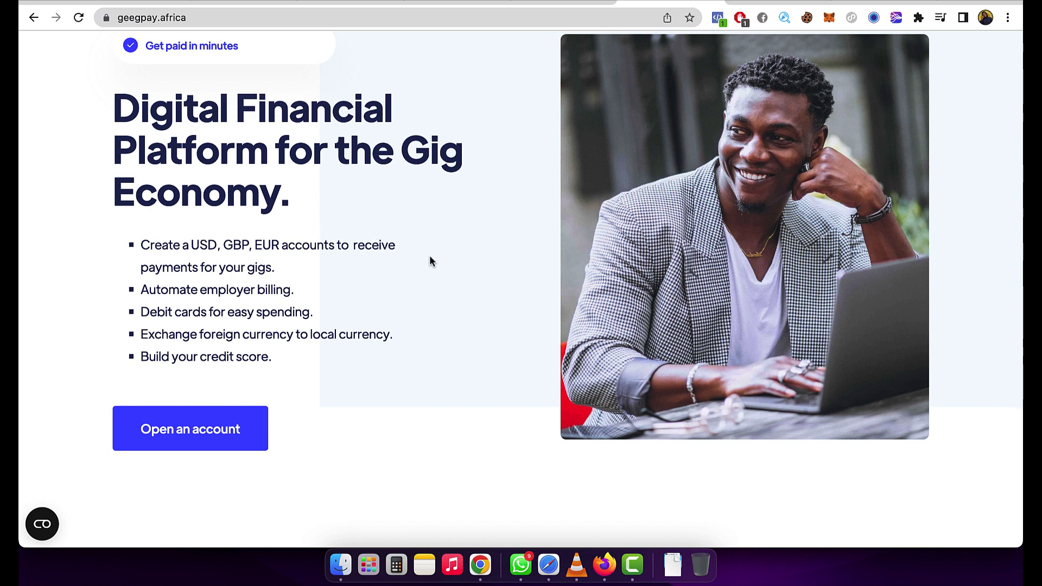
pyautogui.moveTo(325, 284)
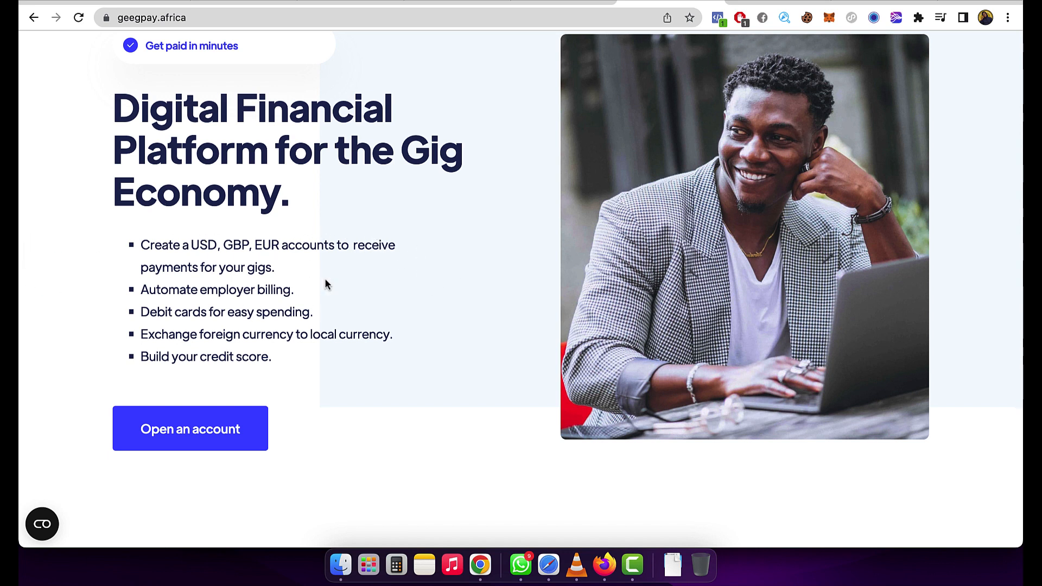
pyautogui.moveTo(220, 332)
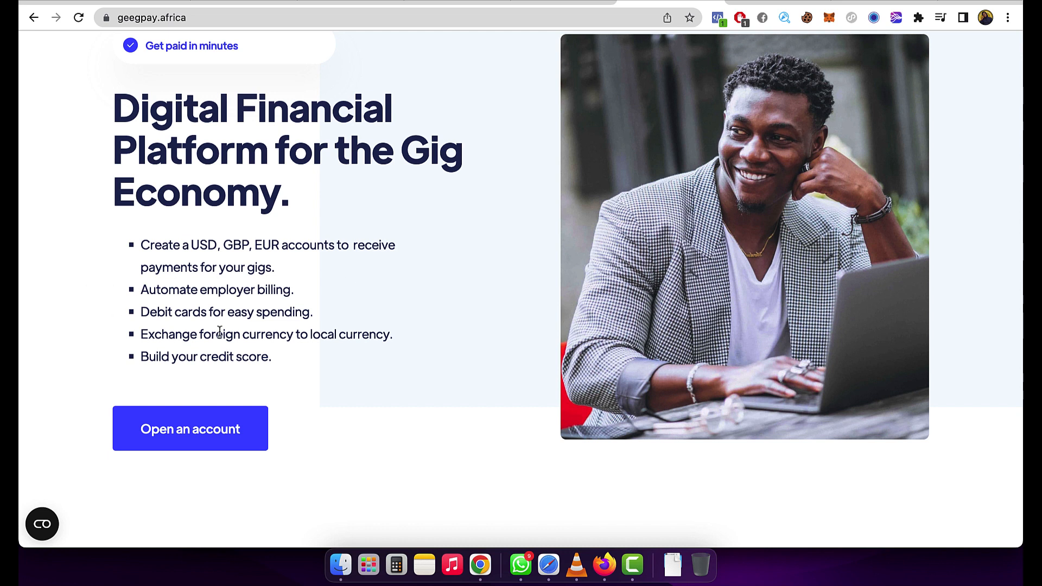
pyautogui.moveTo(490, 403)
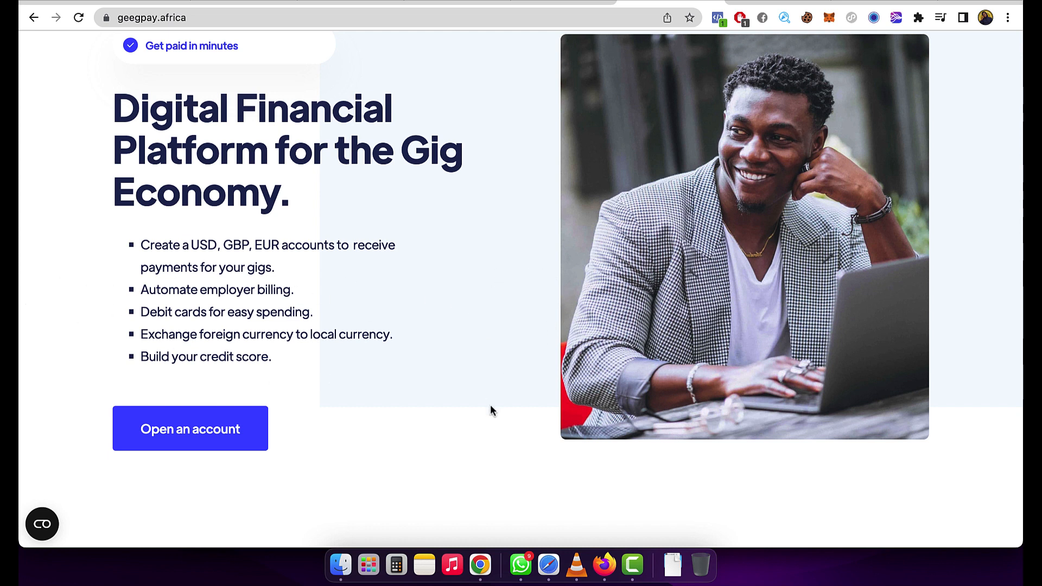
pyautogui.scroll(-3)
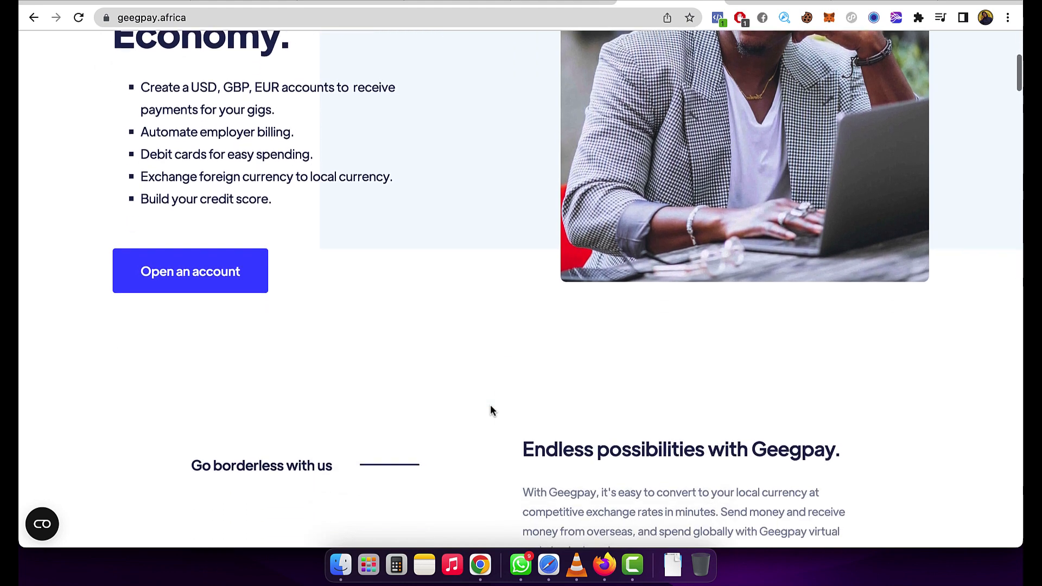
pyautogui.scroll(-3)
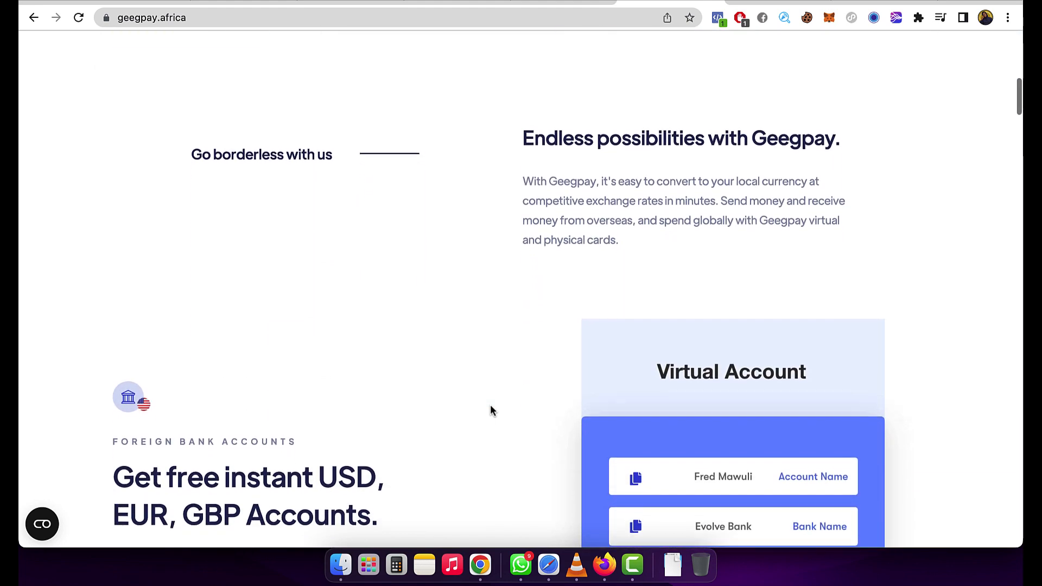
pyautogui.scroll(-3)
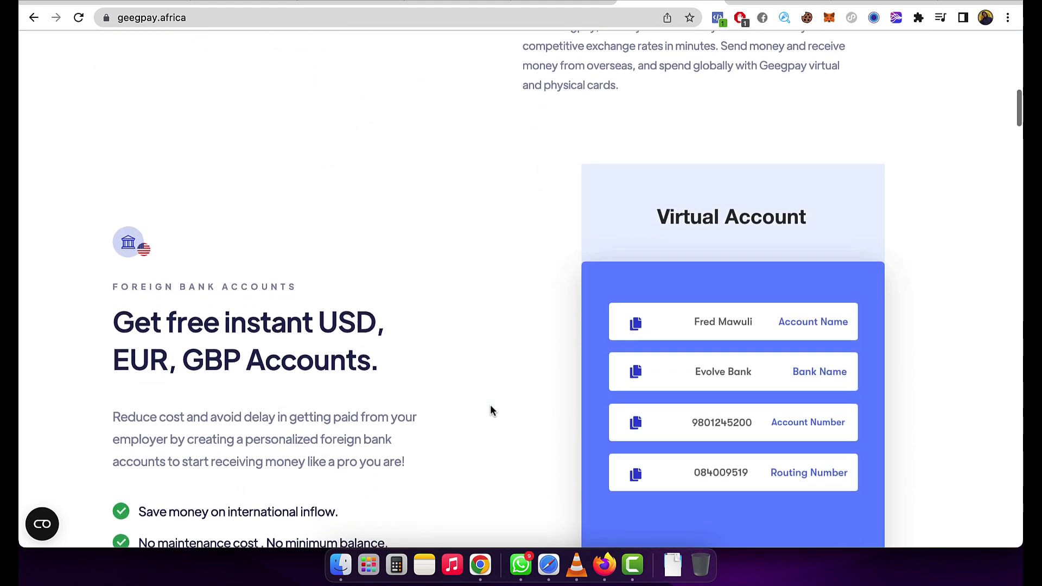
pyautogui.scroll(-3)
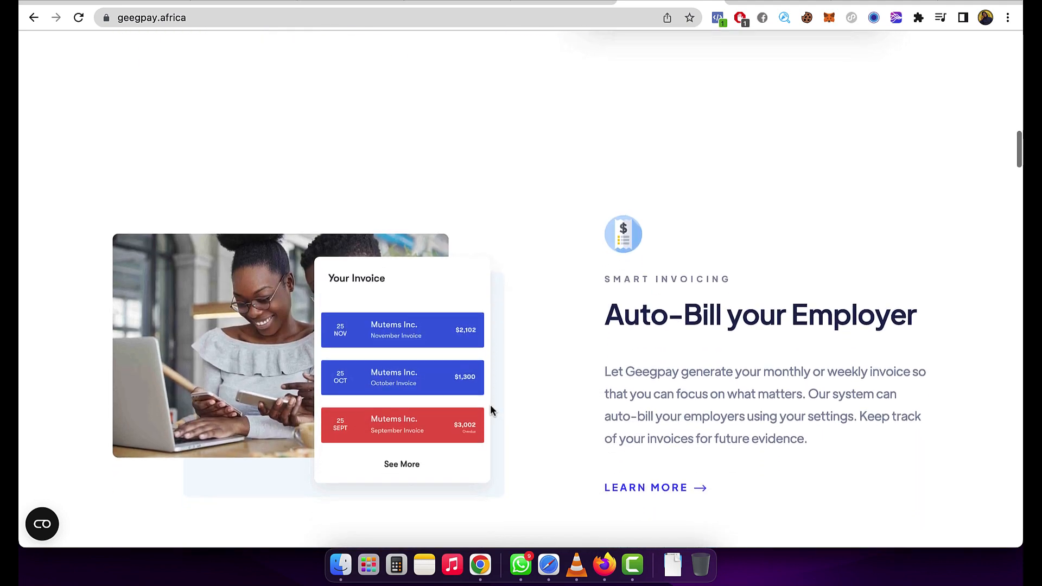
pyautogui.scroll(-3)
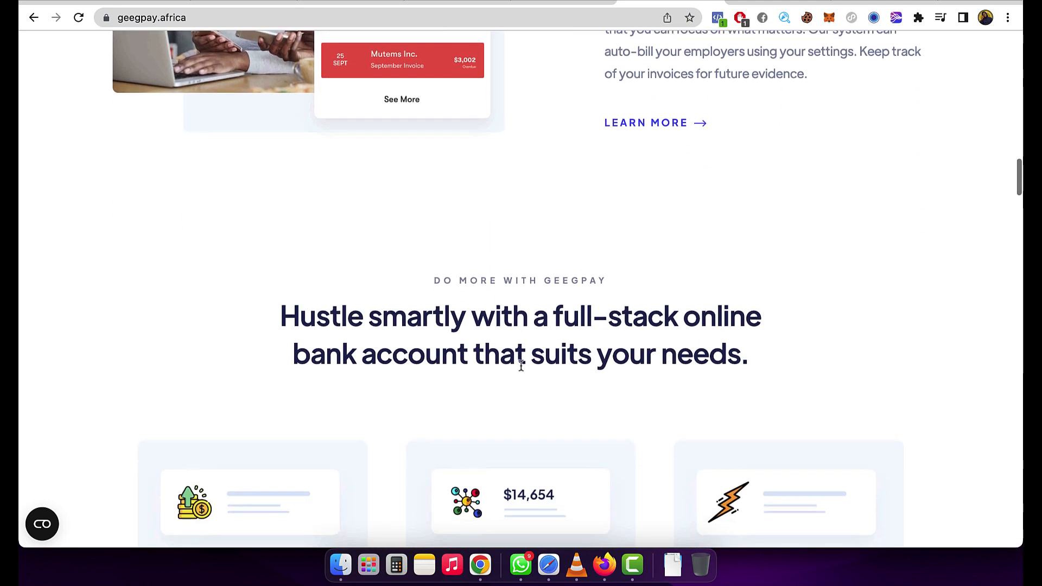
pyautogui.scroll(-3)
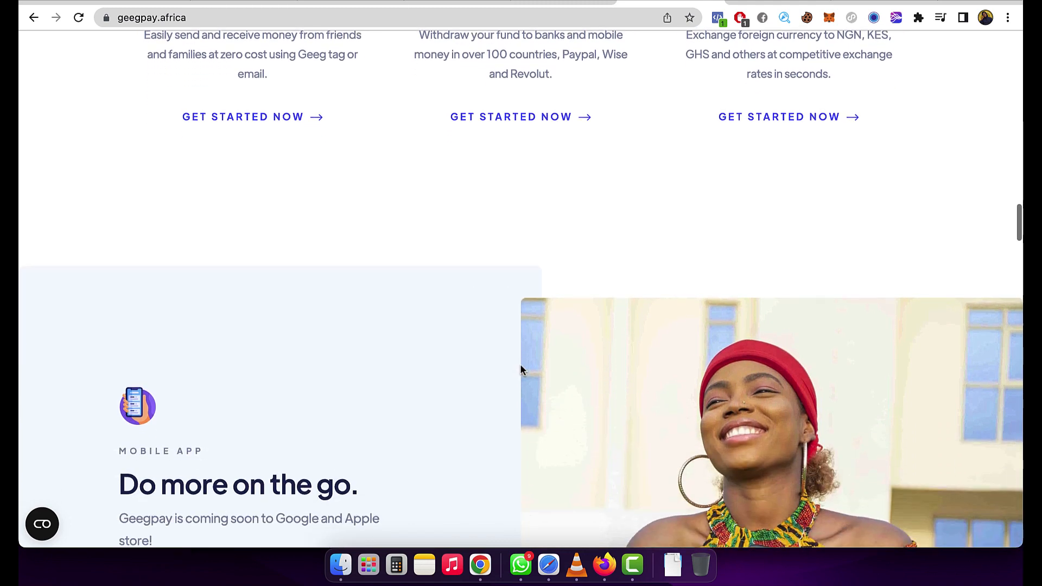
pyautogui.scroll(-3)
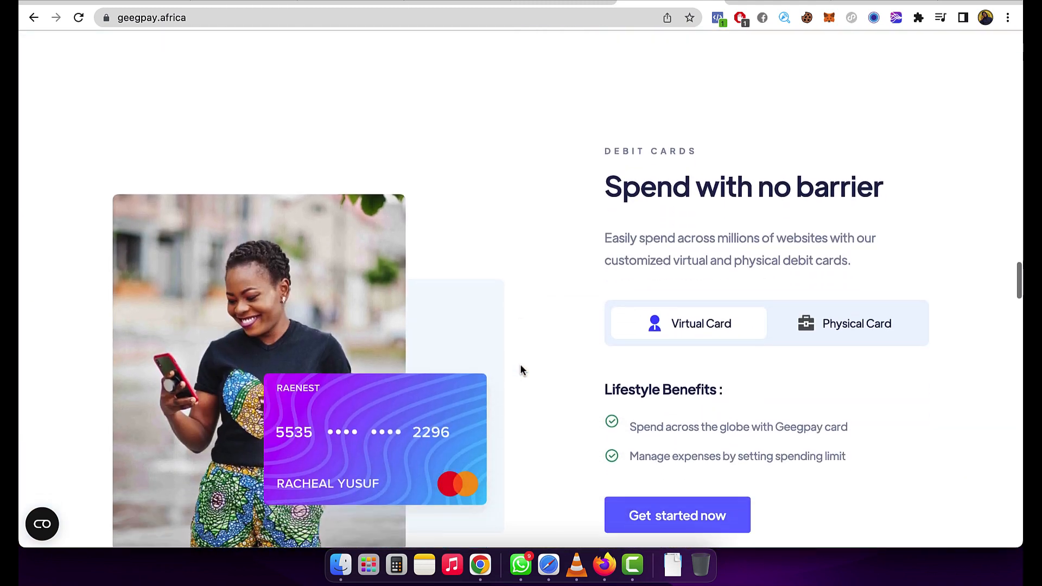
pyautogui.scroll(-3)
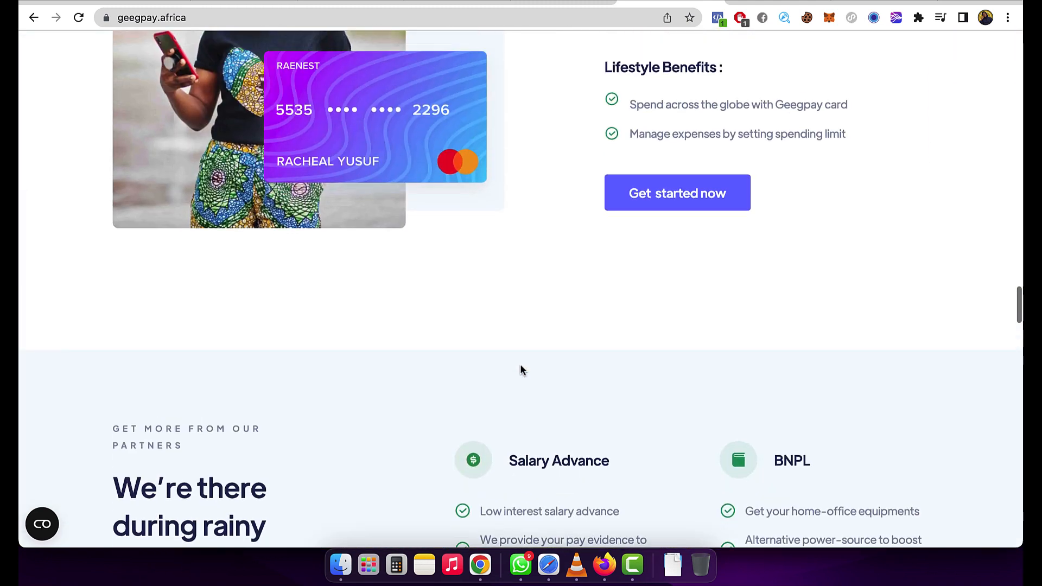
pyautogui.scroll(-3)
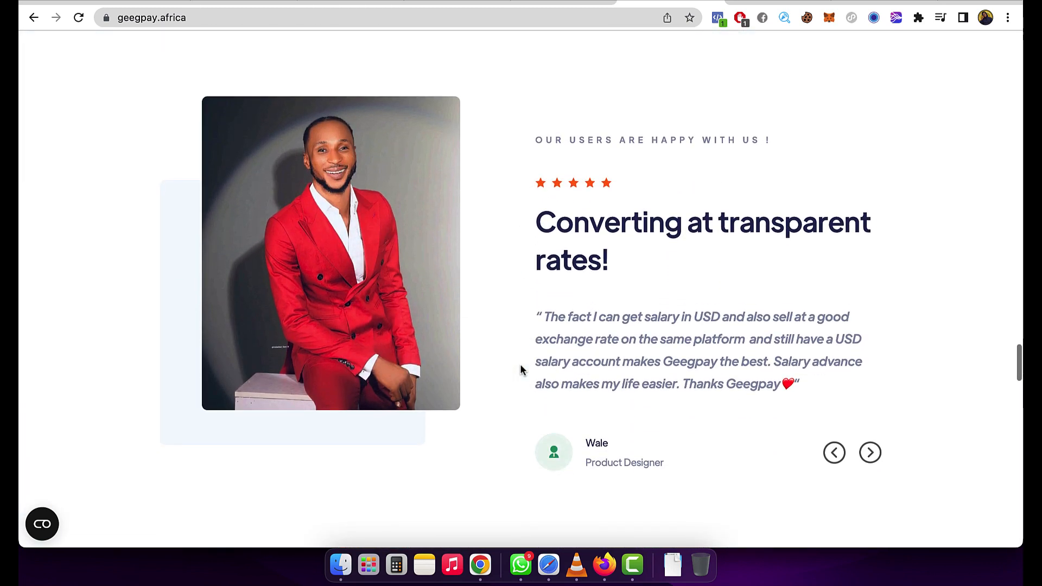
pyautogui.scroll(-3)
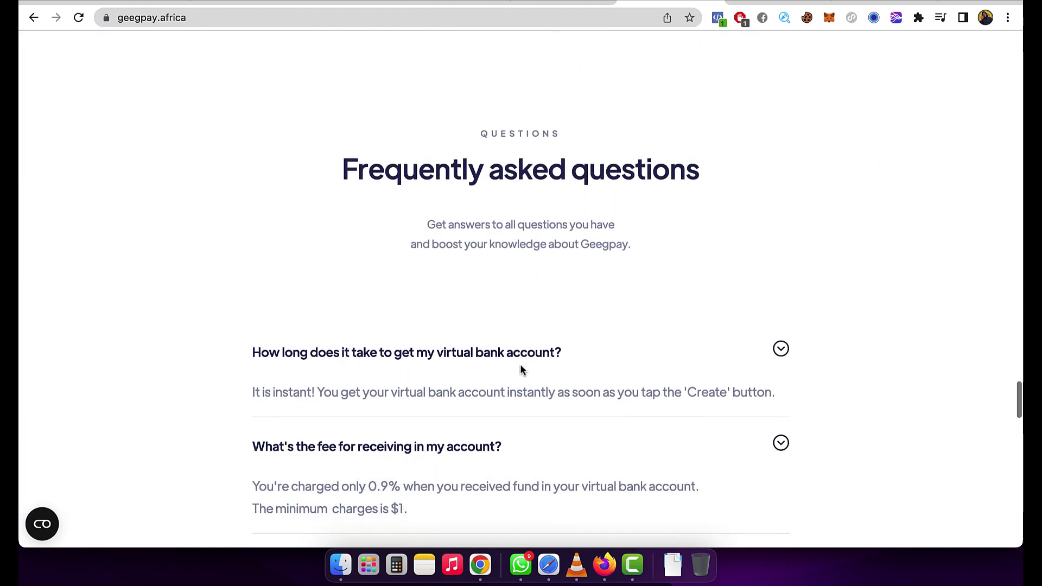
pyautogui.scroll(-3)
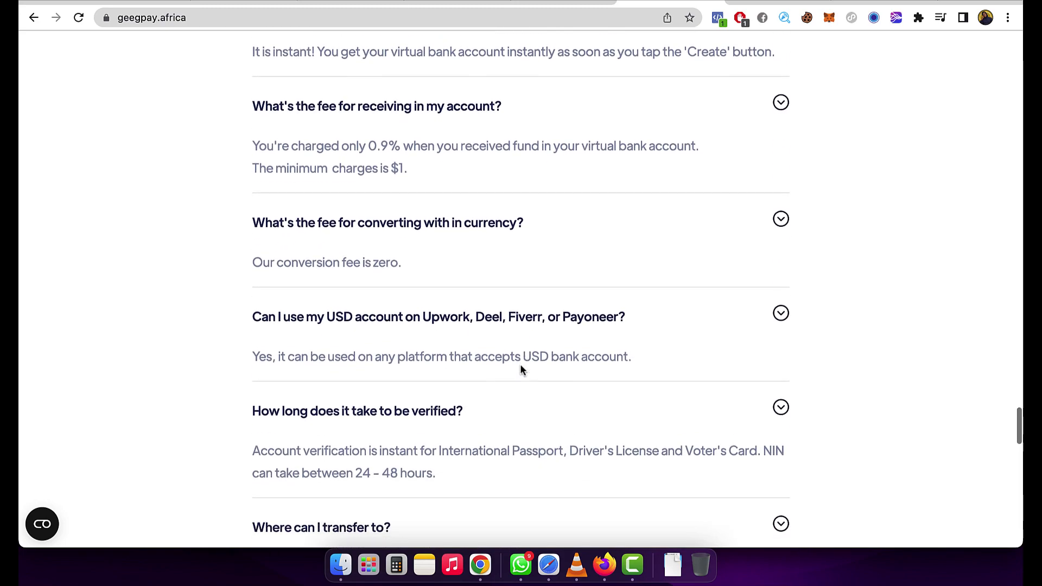
pyautogui.scroll(3)
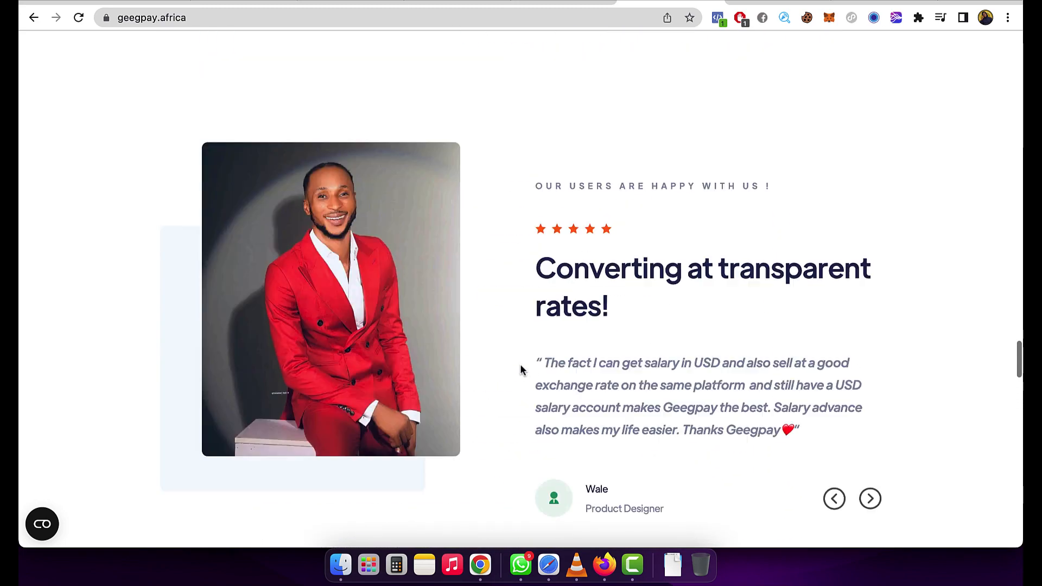
pyautogui.scroll(3)
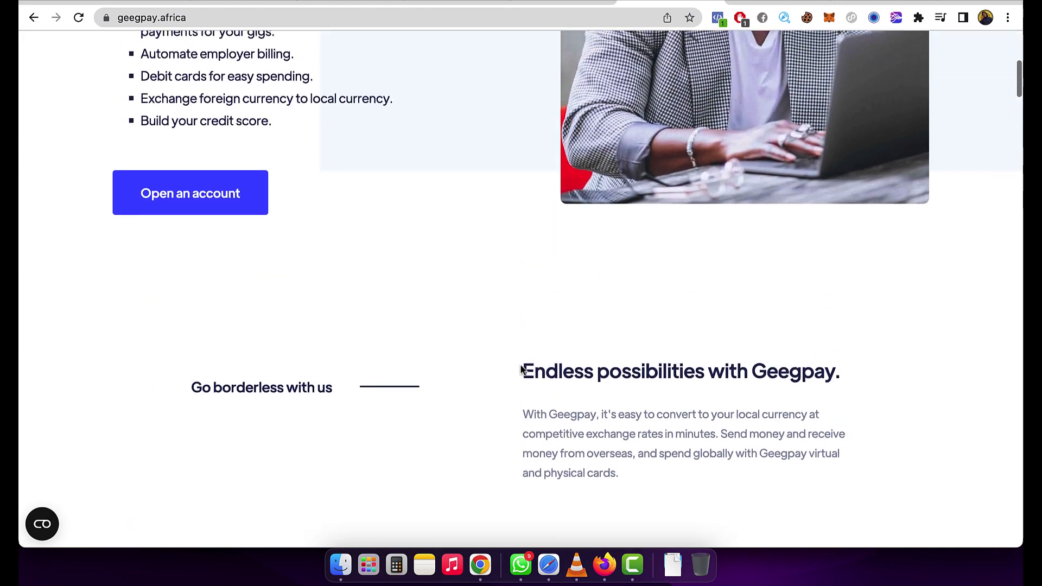
pyautogui.scroll(3)
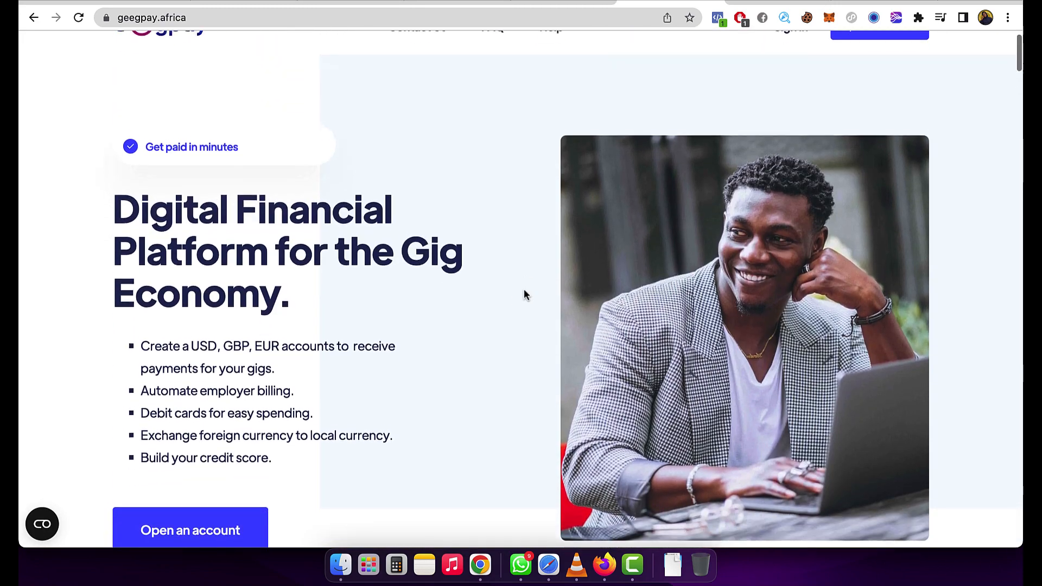
pyautogui.scroll(-3)
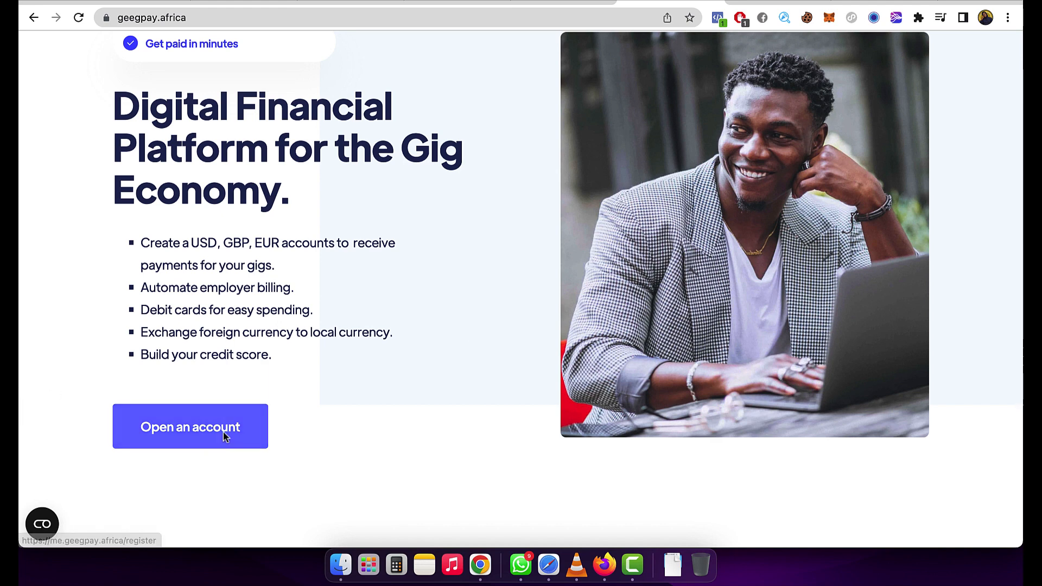
# Start sign-up, fill in the name, email and password fields, and submit the profile.
pyautogui.click(190, 427)
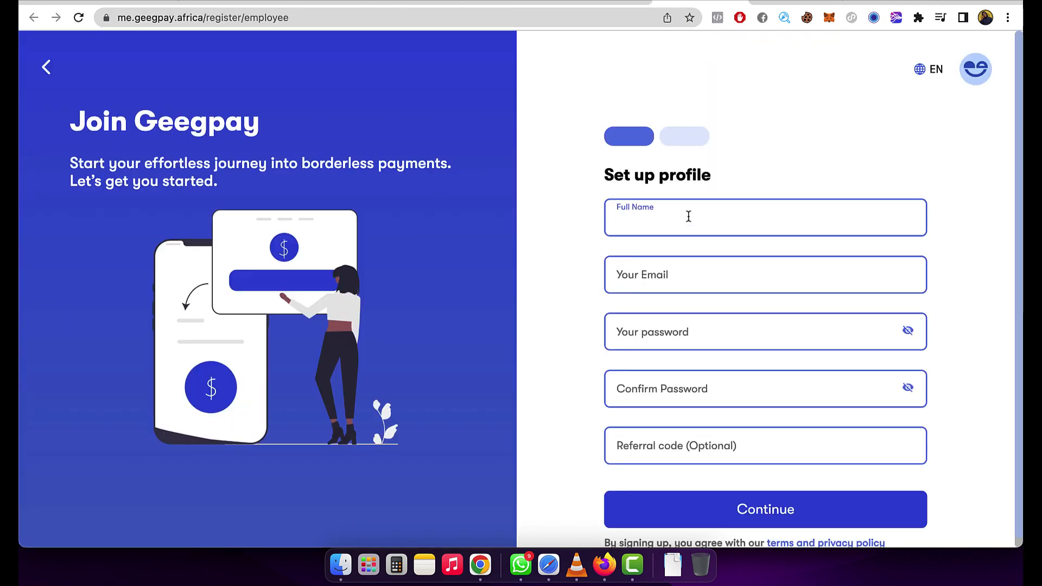
pyautogui.write('Ke')
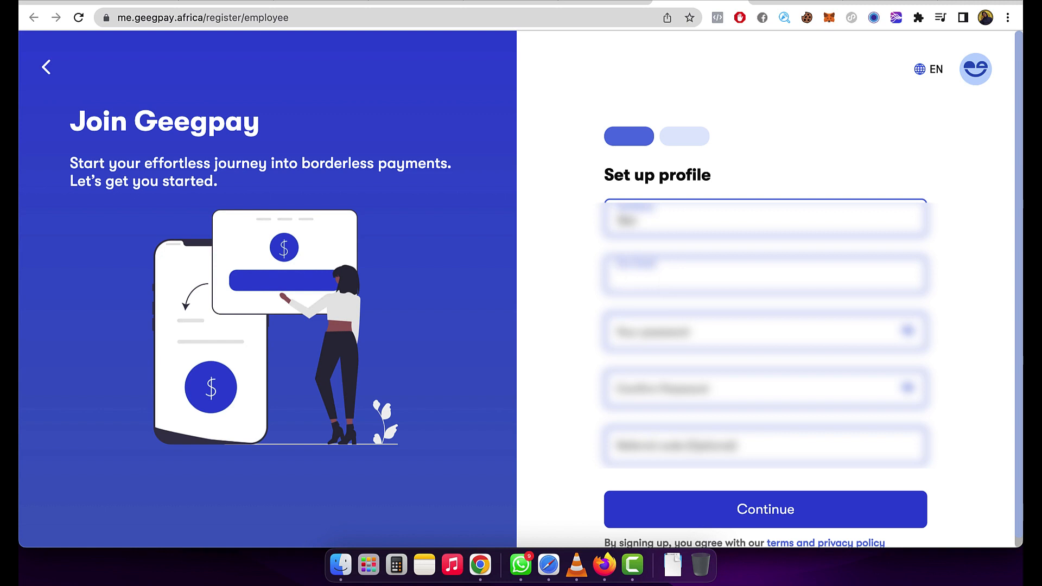
pyautogui.write('Last')
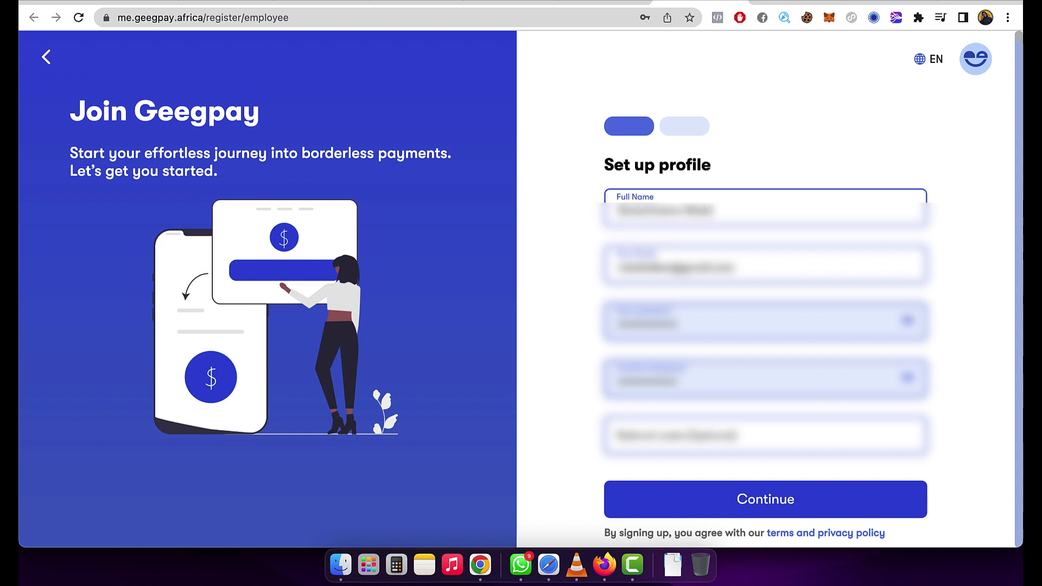
pyautogui.moveTo(581, 248)
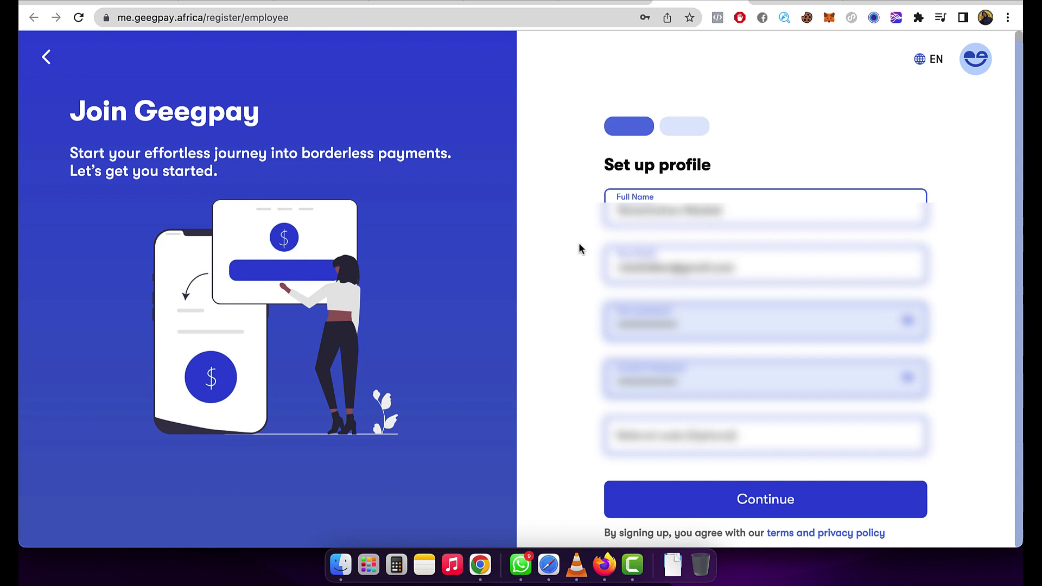
pyautogui.moveTo(778, 512)
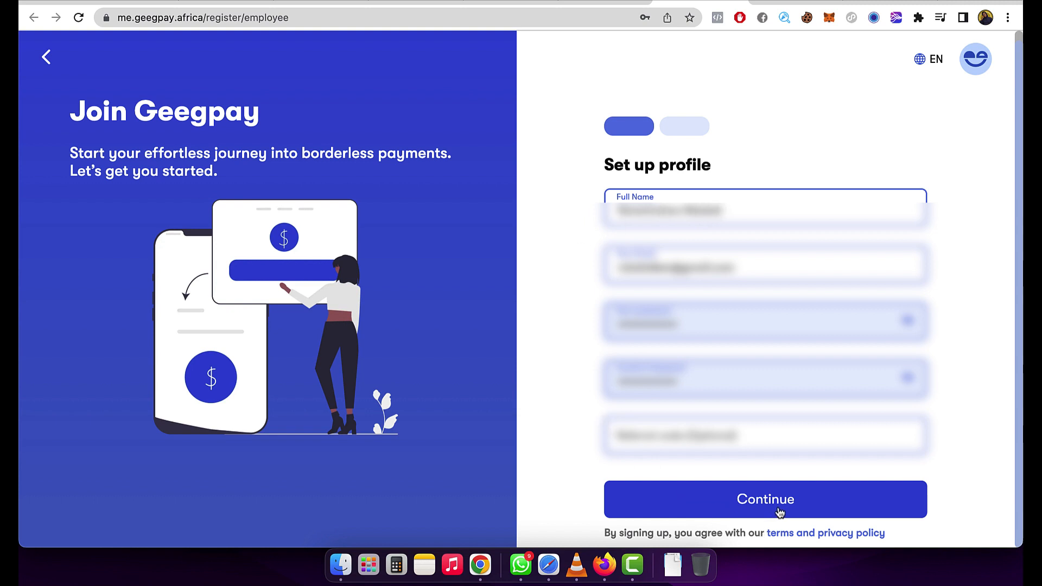
pyautogui.click(765, 499)
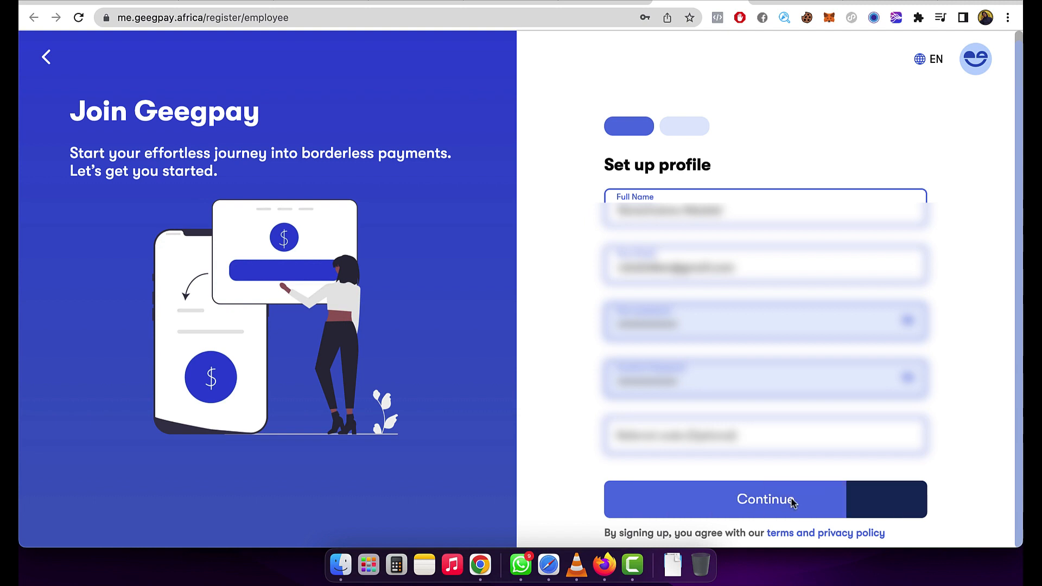
# Enter the six-digit emailed code in the Email Verification boxes and submit it.
pyautogui.click(763, 499)
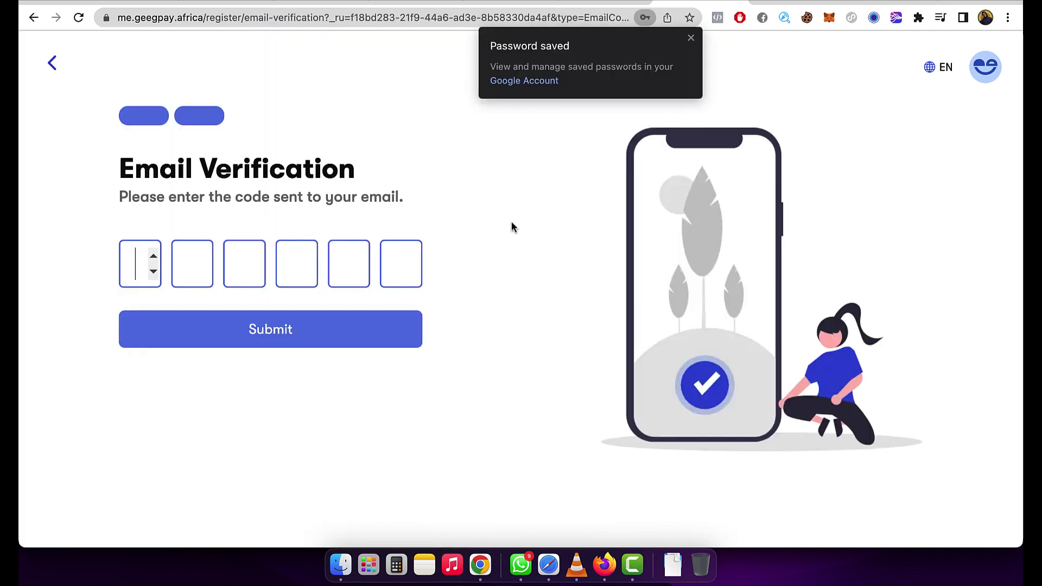
pyautogui.moveTo(586, 327)
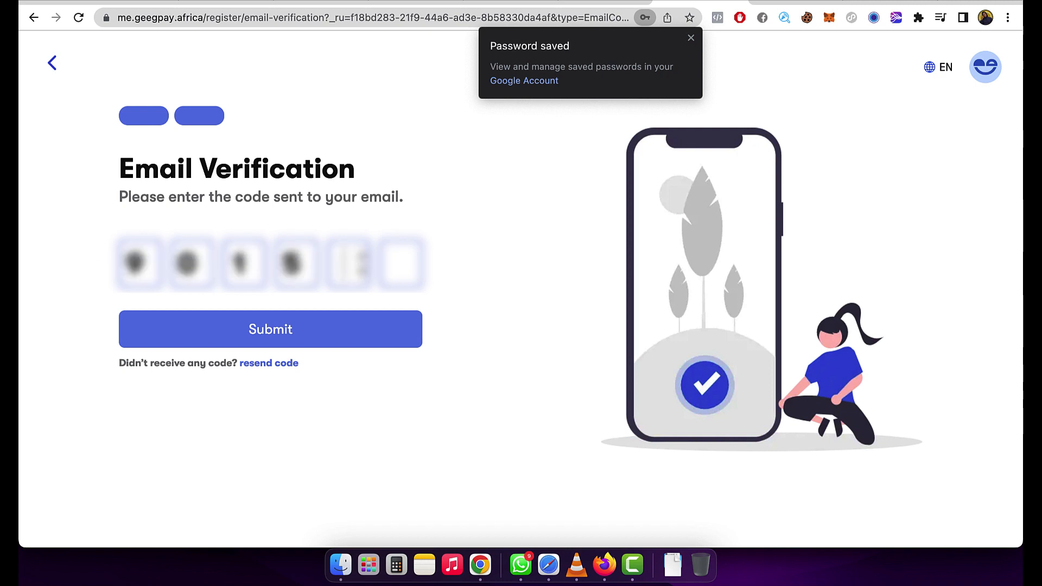
pyautogui.click(269, 329)
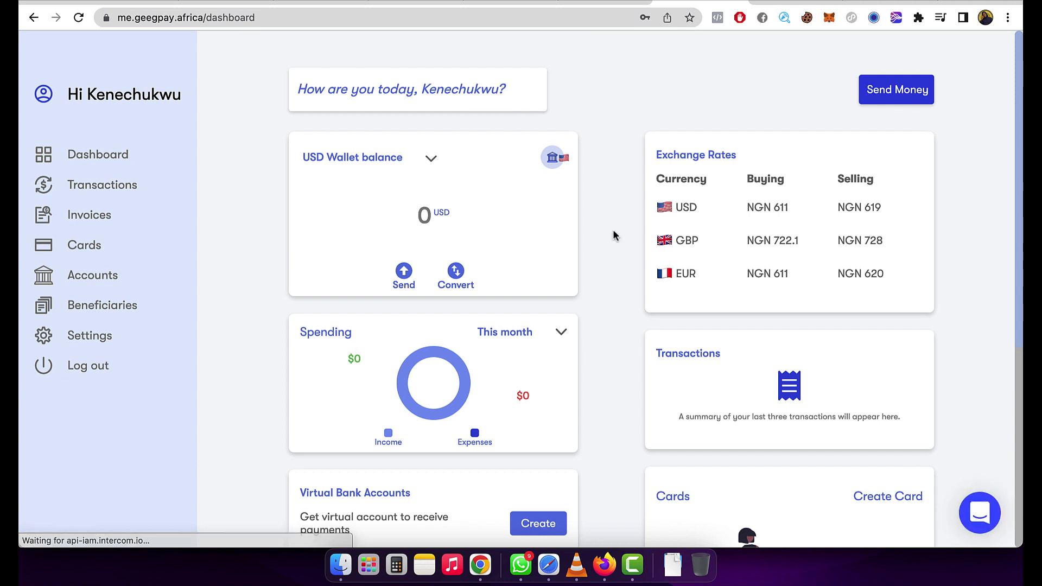
pyautogui.scroll(3)
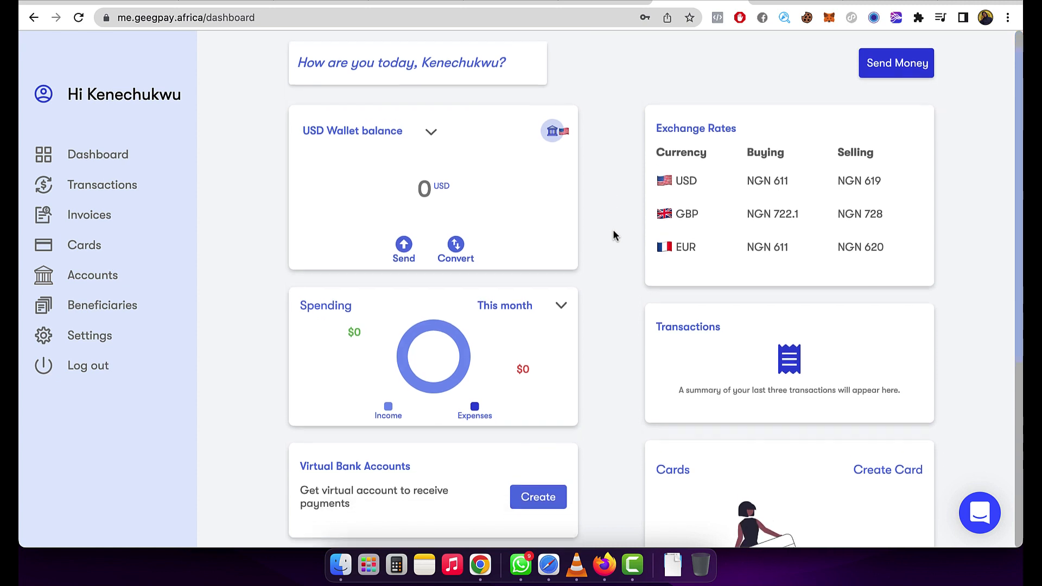
pyautogui.scroll(-3)
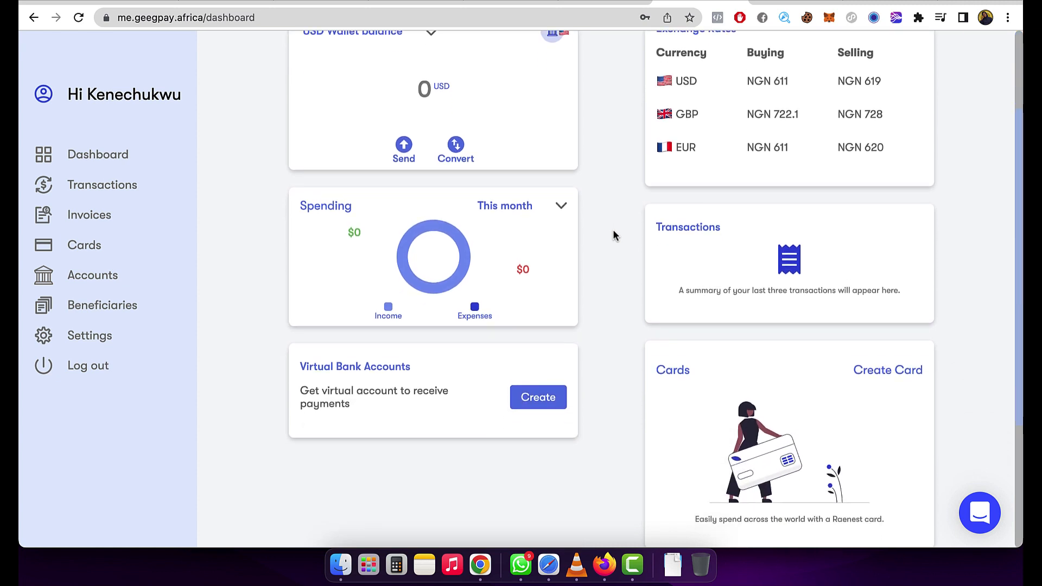
pyautogui.scroll(3)
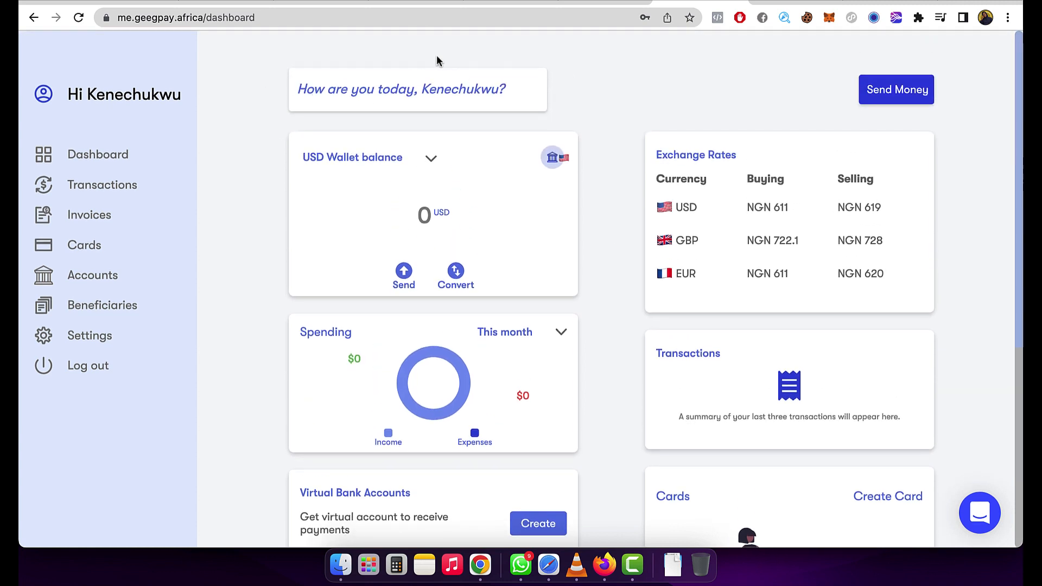
pyautogui.moveTo(862, 108)
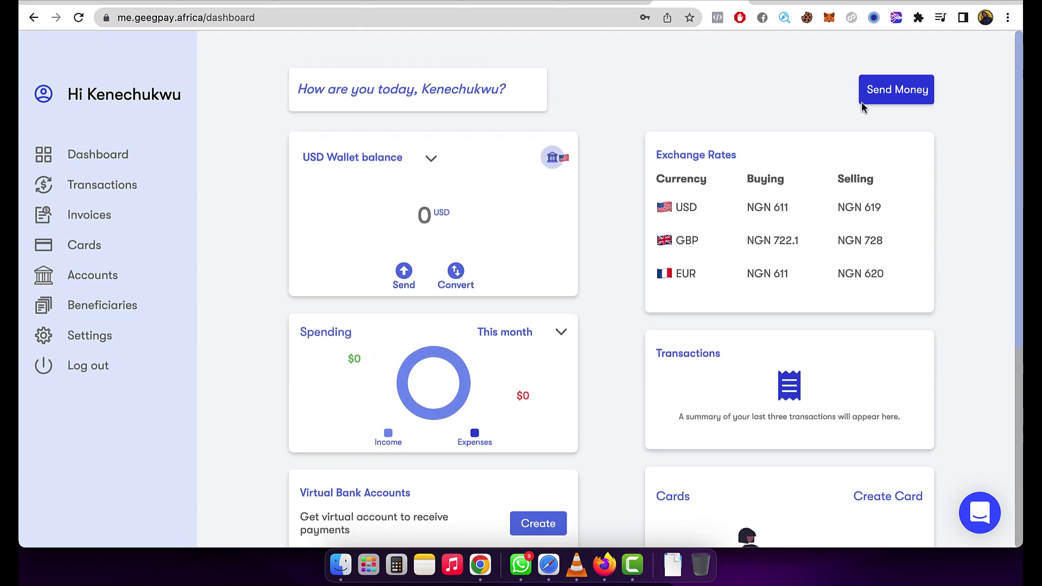
pyautogui.moveTo(640, 207)
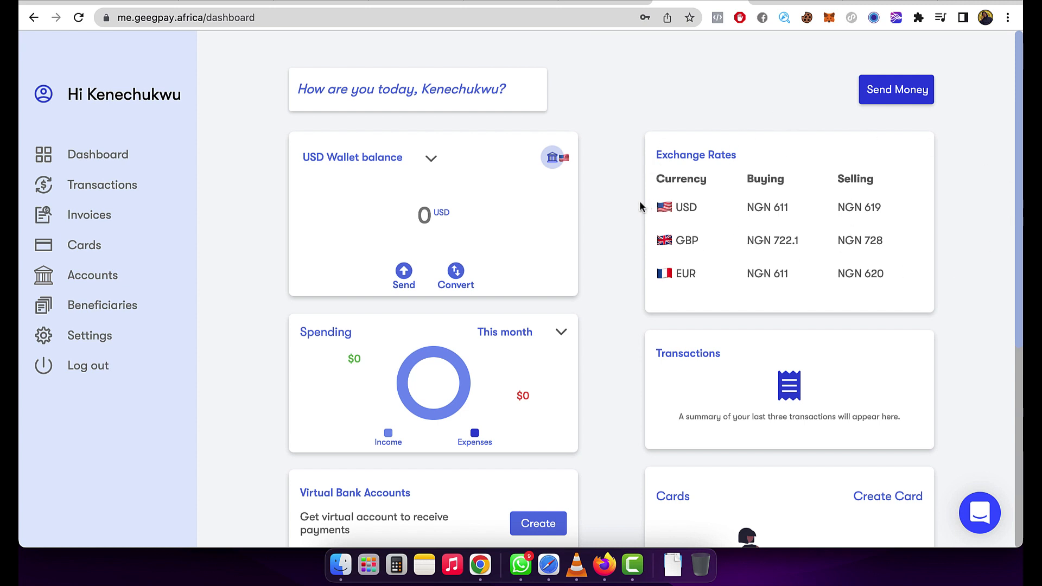
pyautogui.moveTo(263, 296)
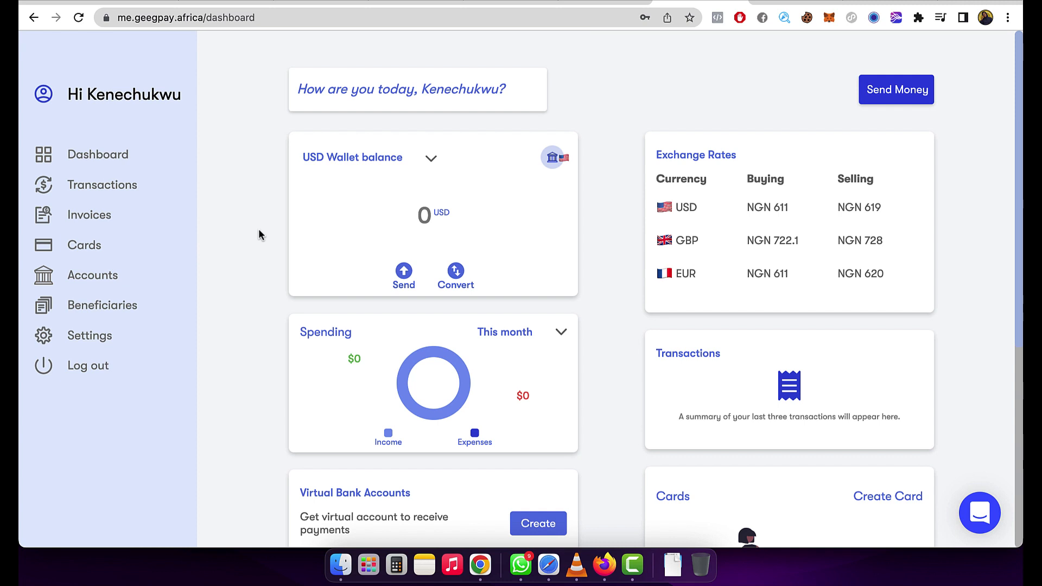
pyautogui.scroll(-3)
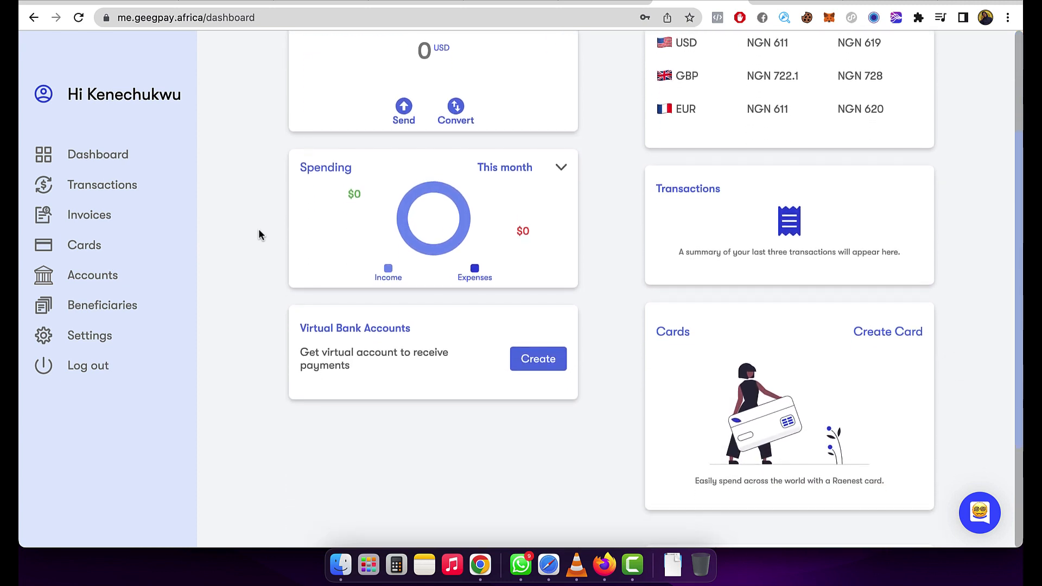
pyautogui.moveTo(114, 158)
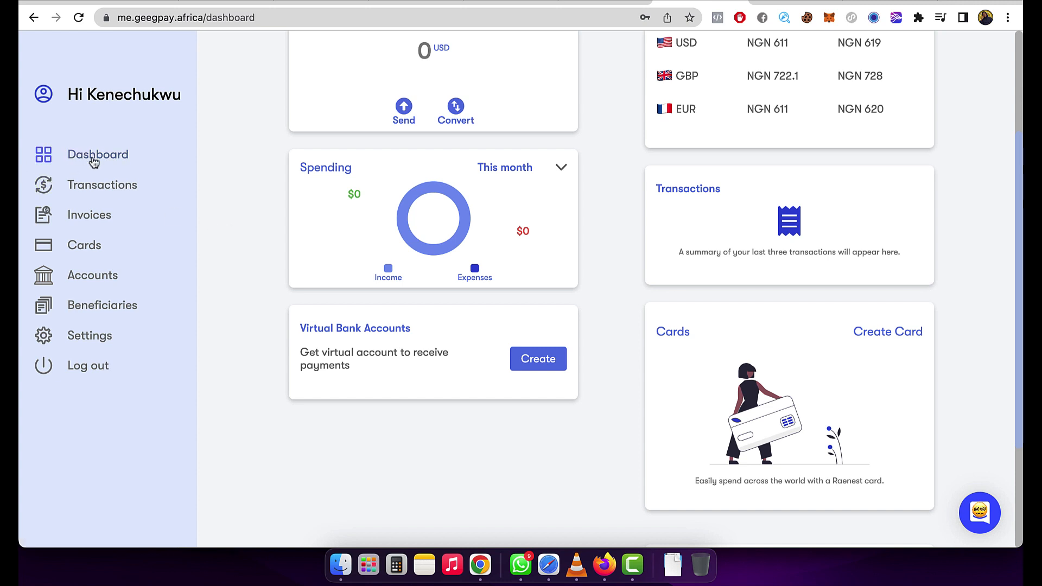
# Visit the Transactions, Invoices, Cards and Accounts pages, then attempt Create Virtual Account.
pyautogui.click(102, 185)
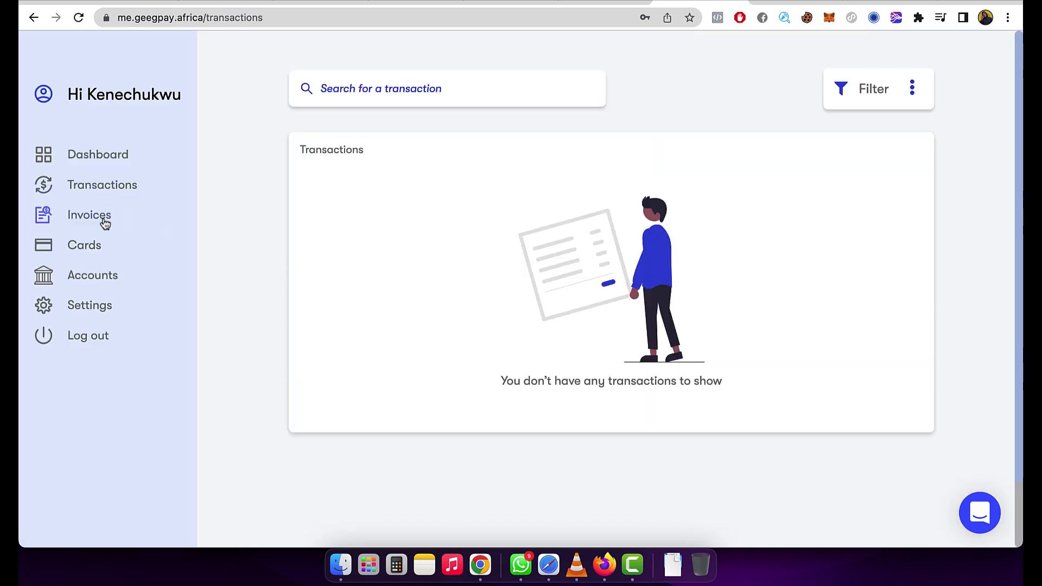
pyautogui.click(89, 214)
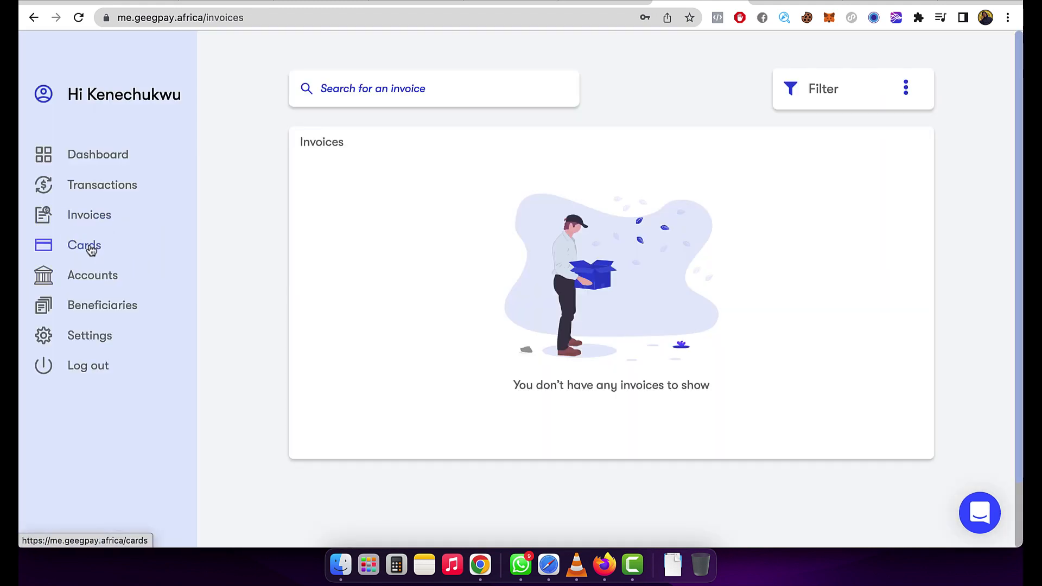
pyautogui.click(84, 244)
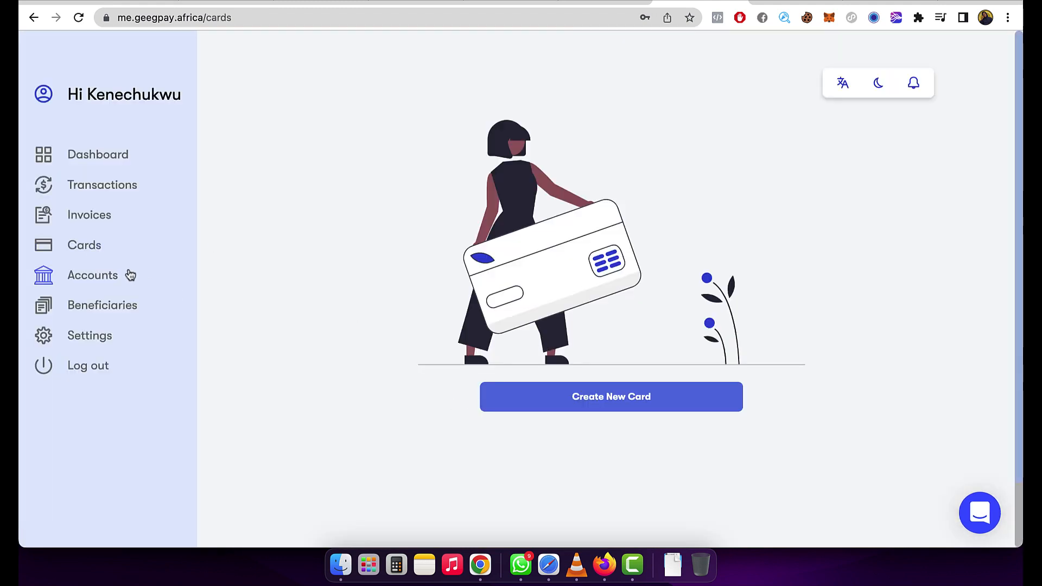
pyautogui.click(92, 275)
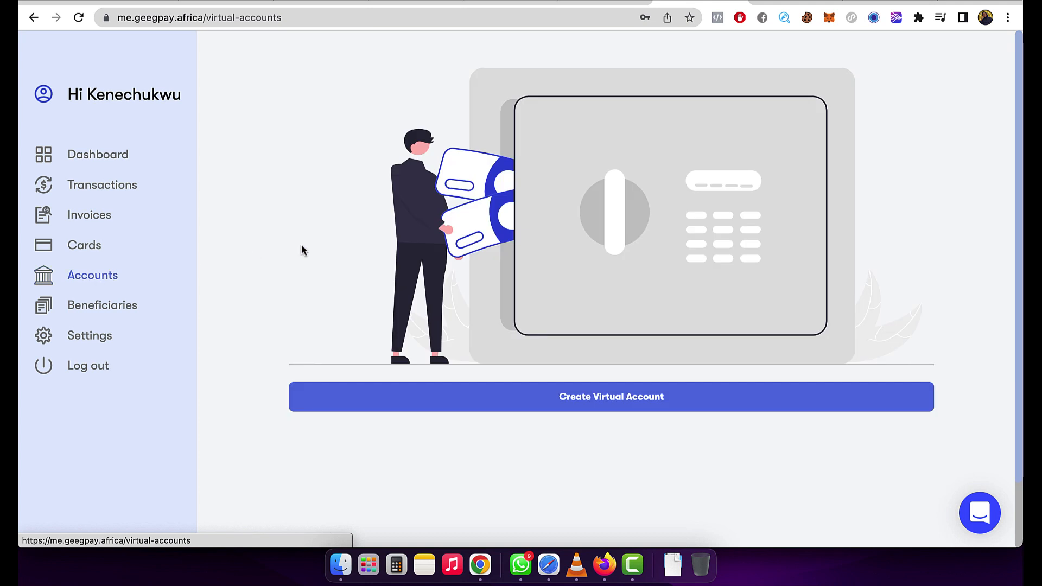
pyautogui.moveTo(363, 294)
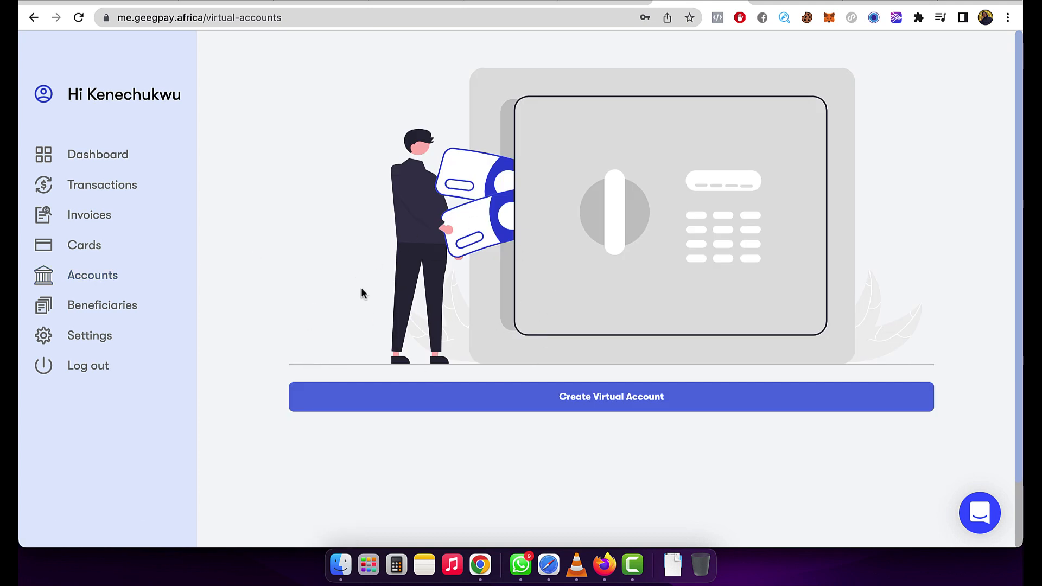
pyautogui.click(610, 397)
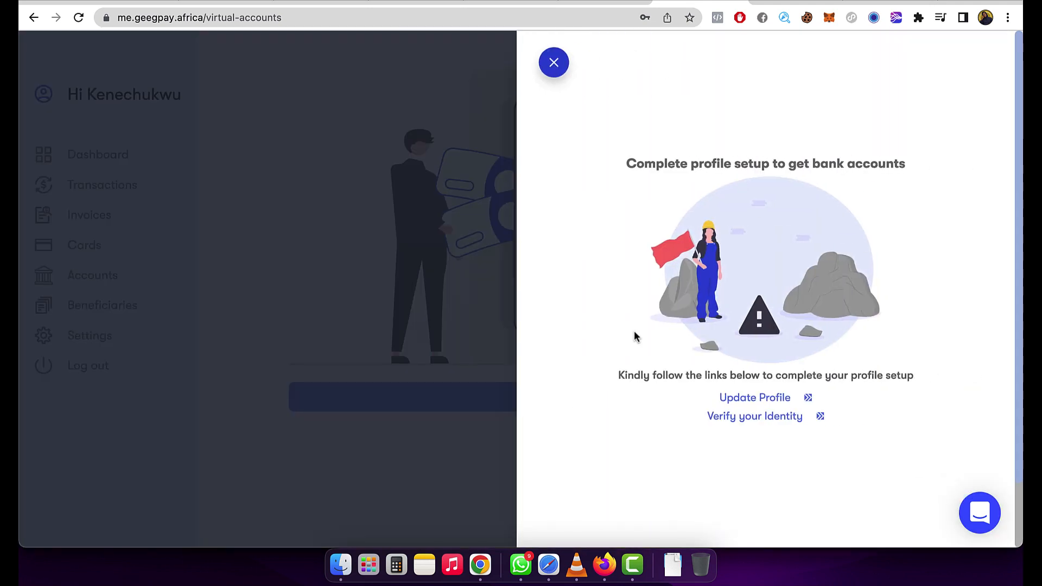
pyautogui.moveTo(773, 231)
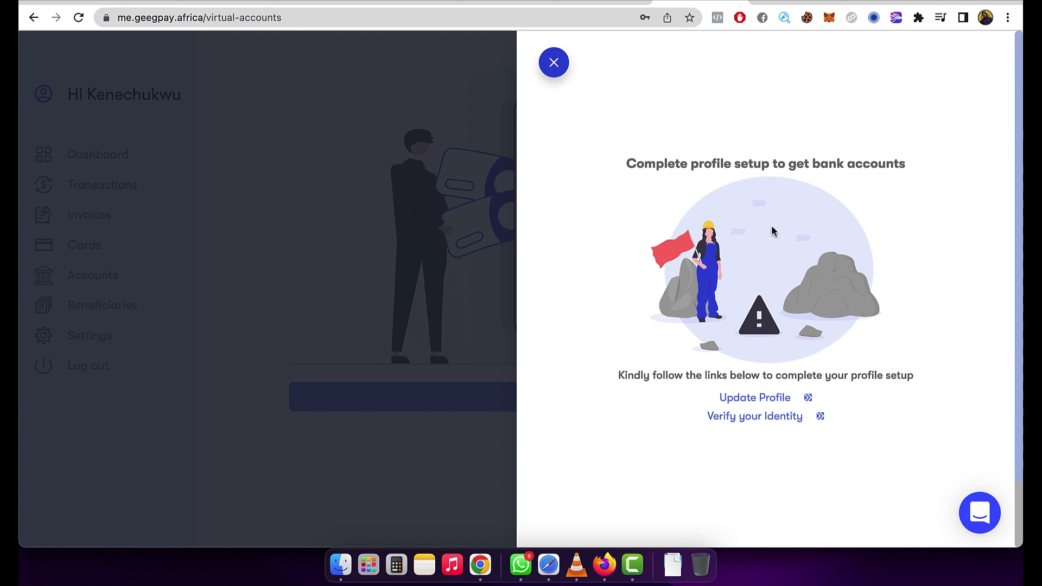
pyautogui.moveTo(754, 397)
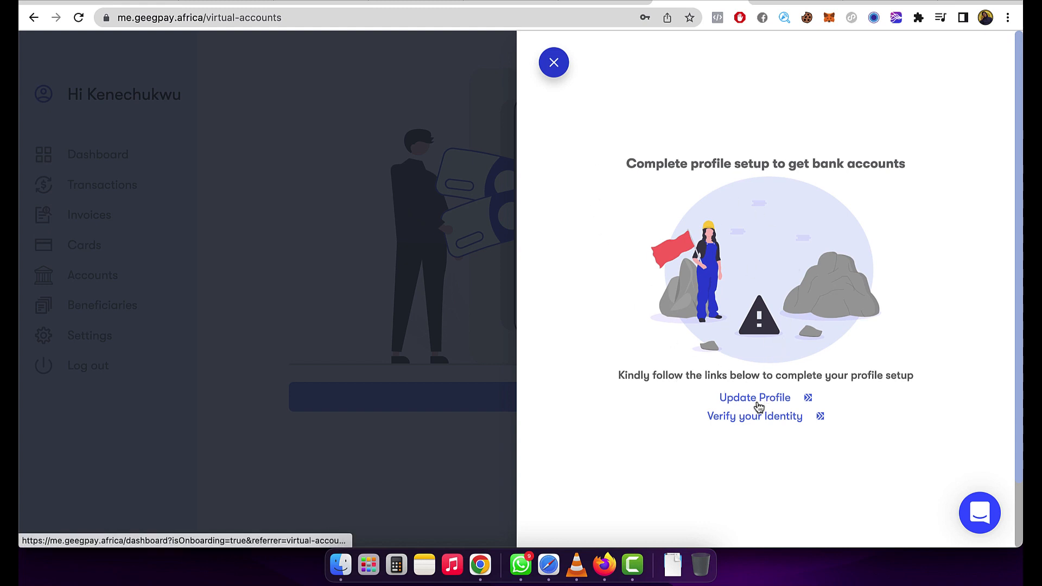
# Open profile setup and set the country to Nigeria and the state to Lagos.
pyautogui.click(754, 398)
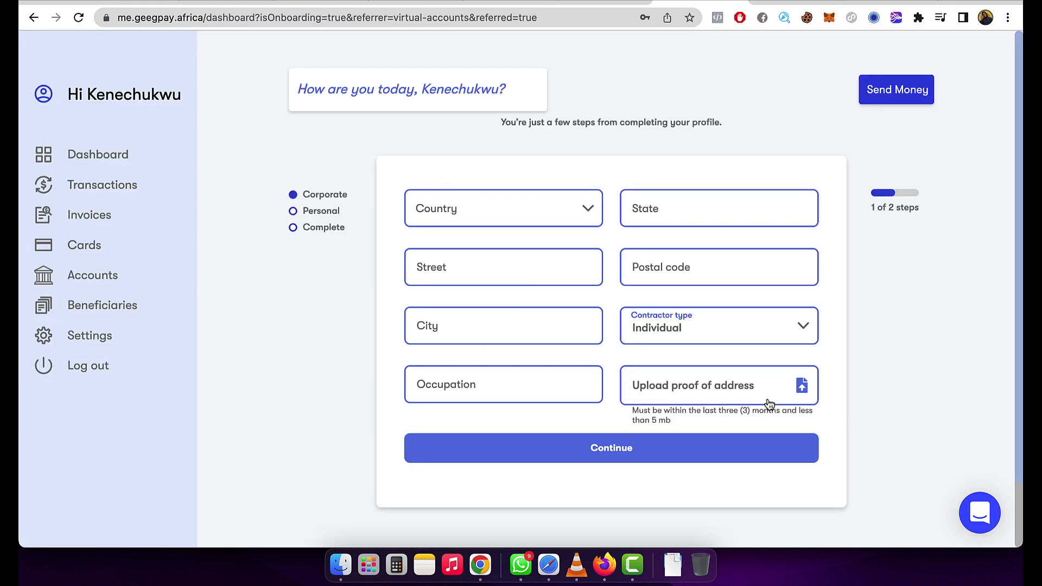
pyautogui.moveTo(552, 219)
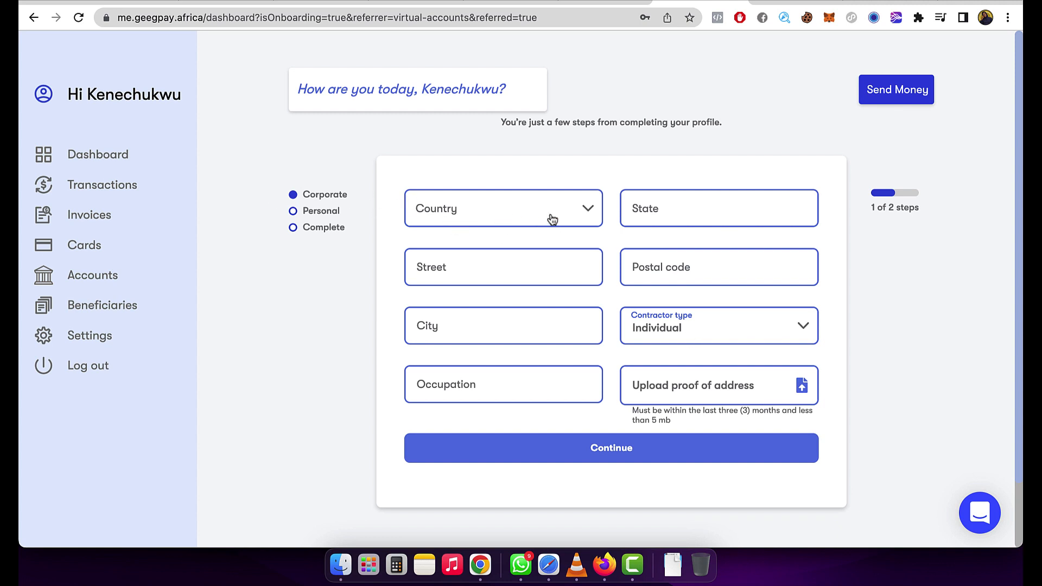
pyautogui.moveTo(434, 215)
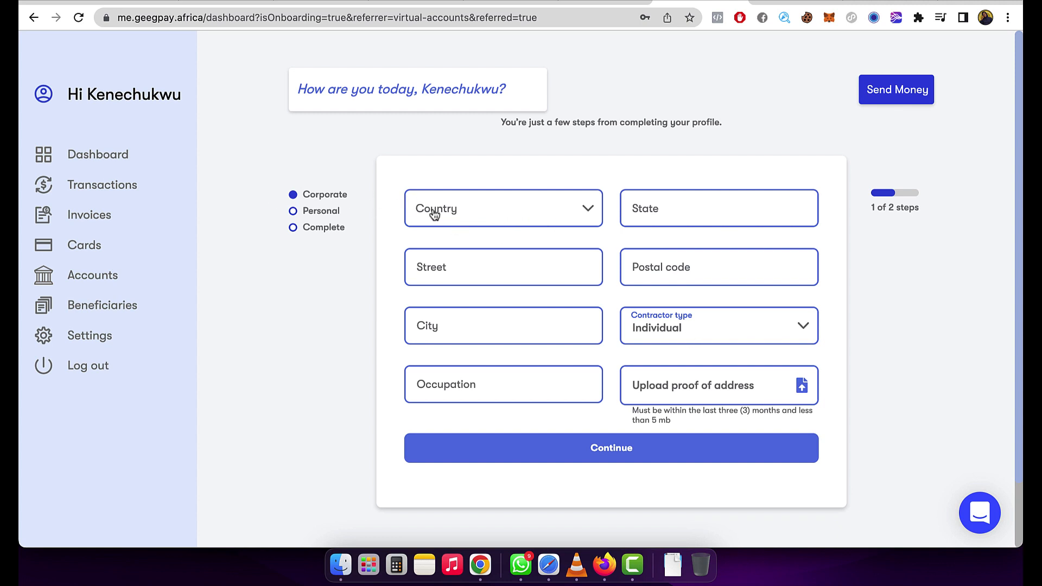
pyautogui.moveTo(472, 214)
pyautogui.write('n')
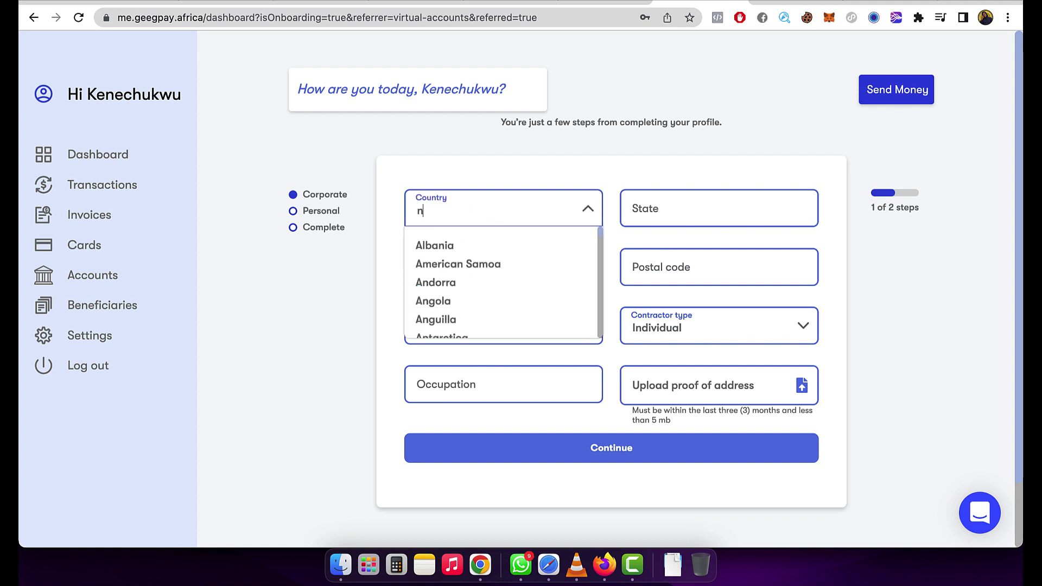
pyautogui.write('iger')
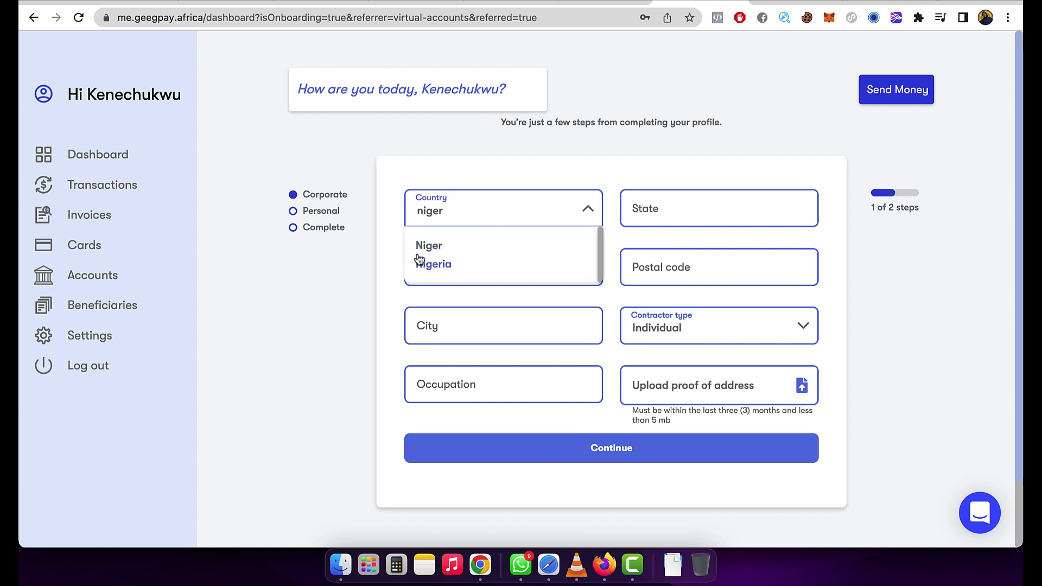
pyautogui.click(436, 264)
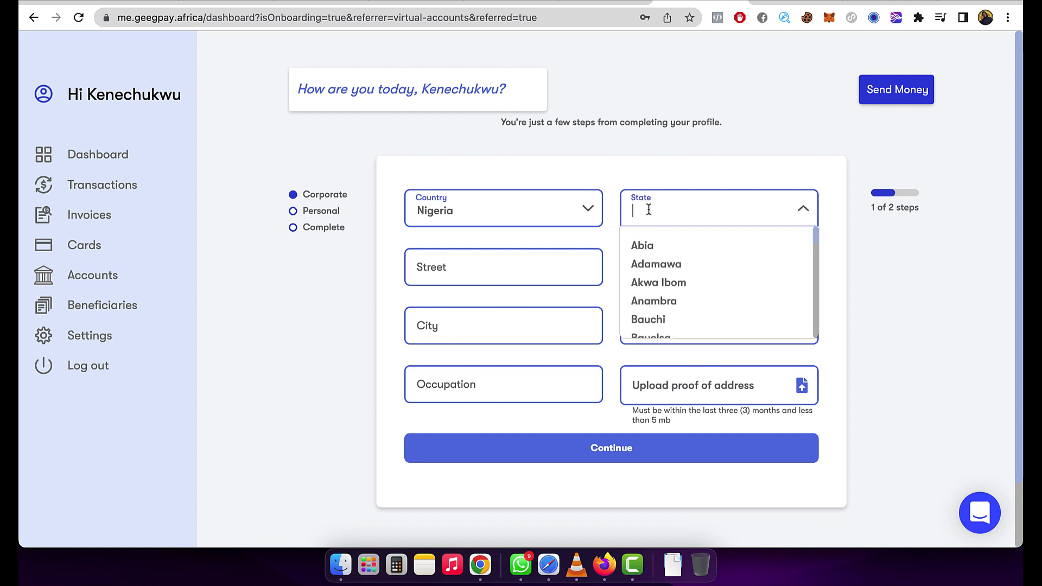
pyautogui.write('lago')
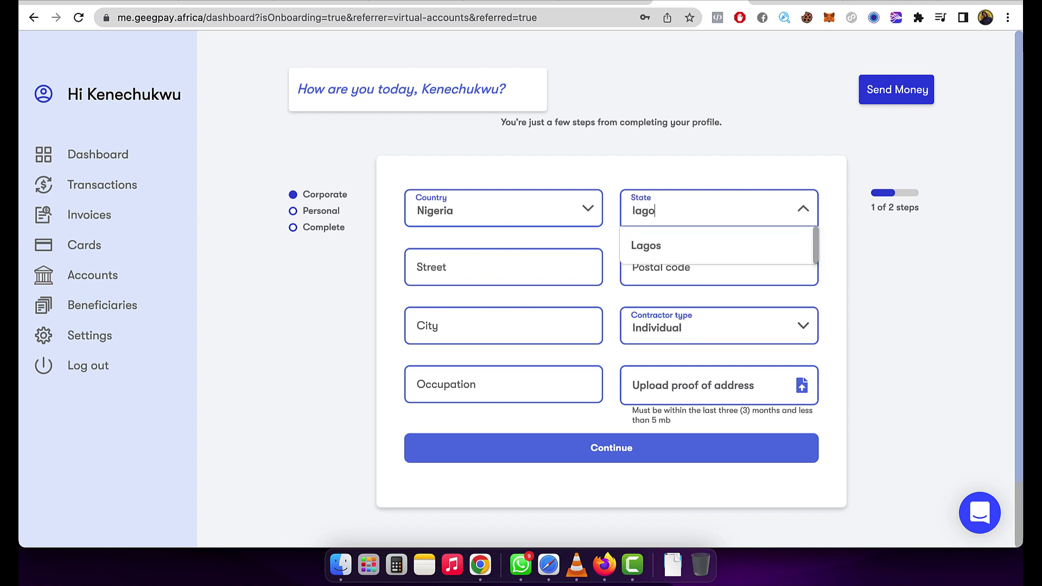
pyautogui.click(644, 245)
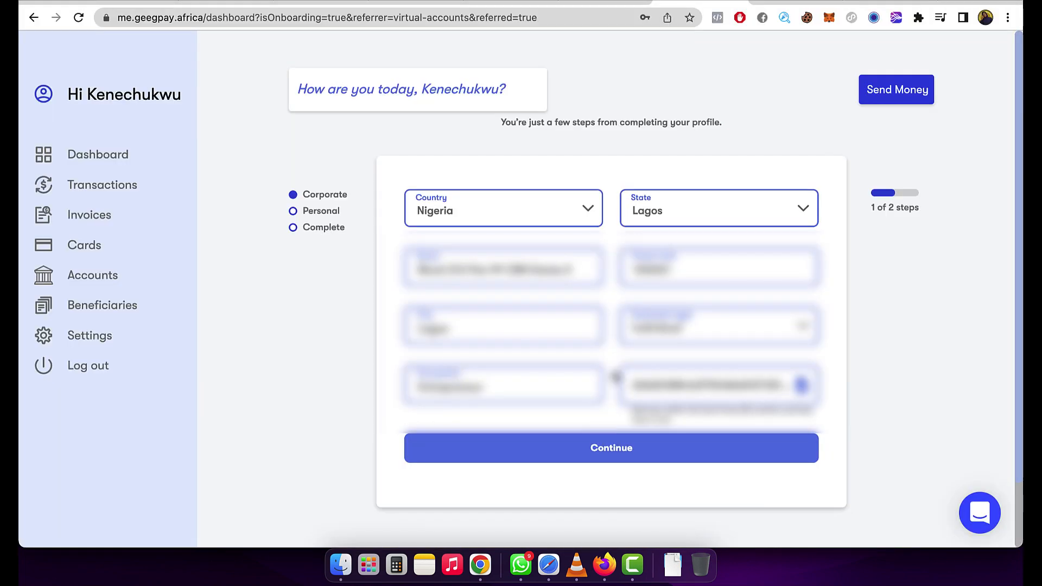
pyautogui.moveTo(609, 447)
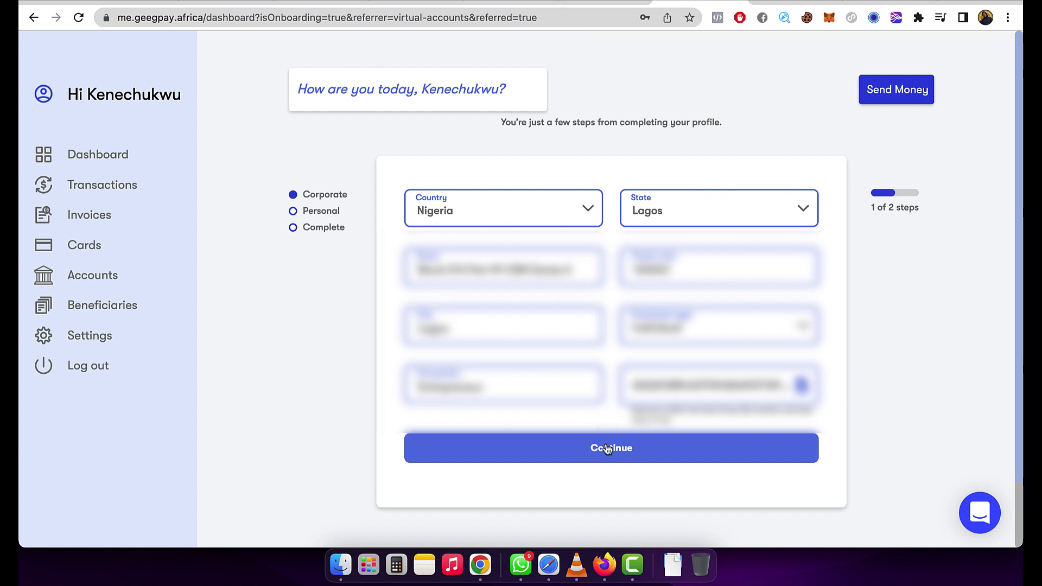
# Continue to personal details and set Nigerian nationality and GMT+1 time zone.
pyautogui.click(610, 447)
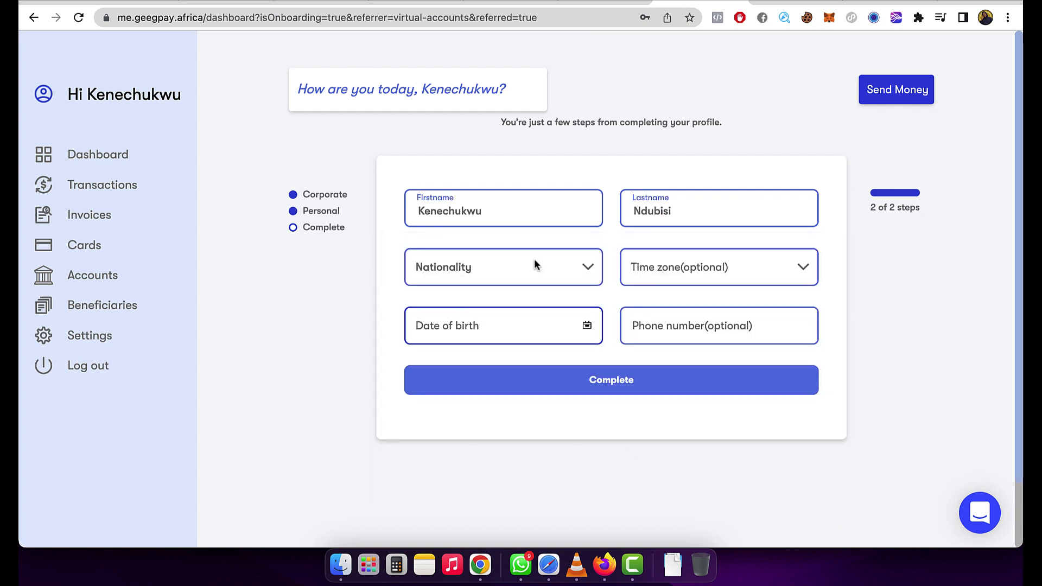
pyautogui.click(503, 267)
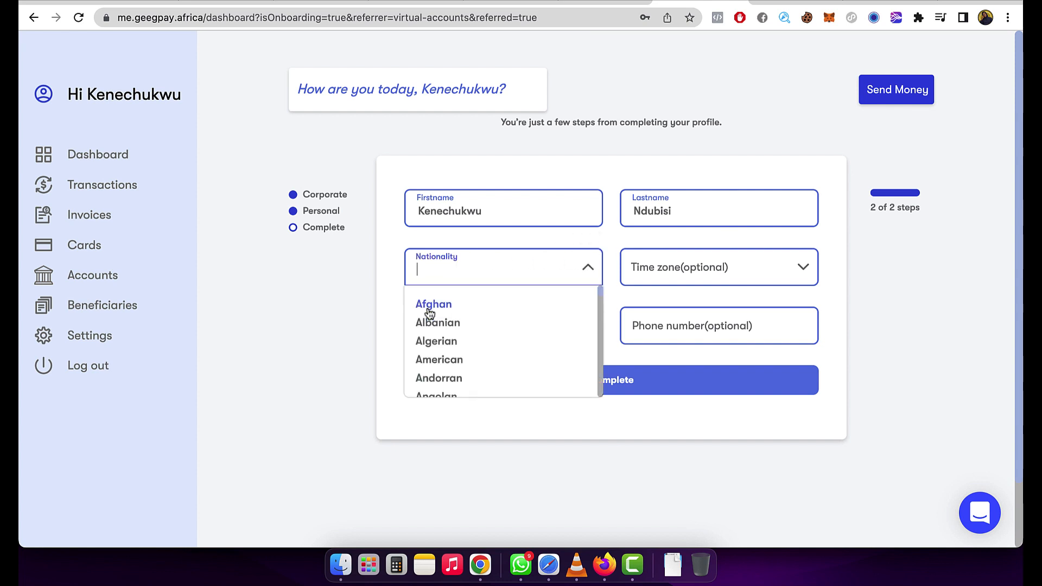
pyautogui.write('niger')
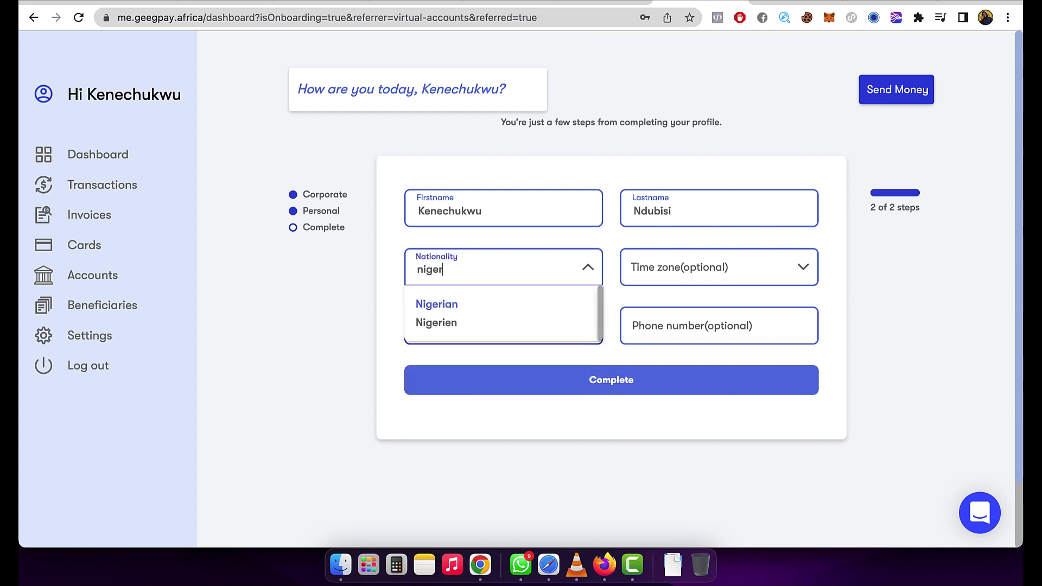
pyautogui.click(436, 304)
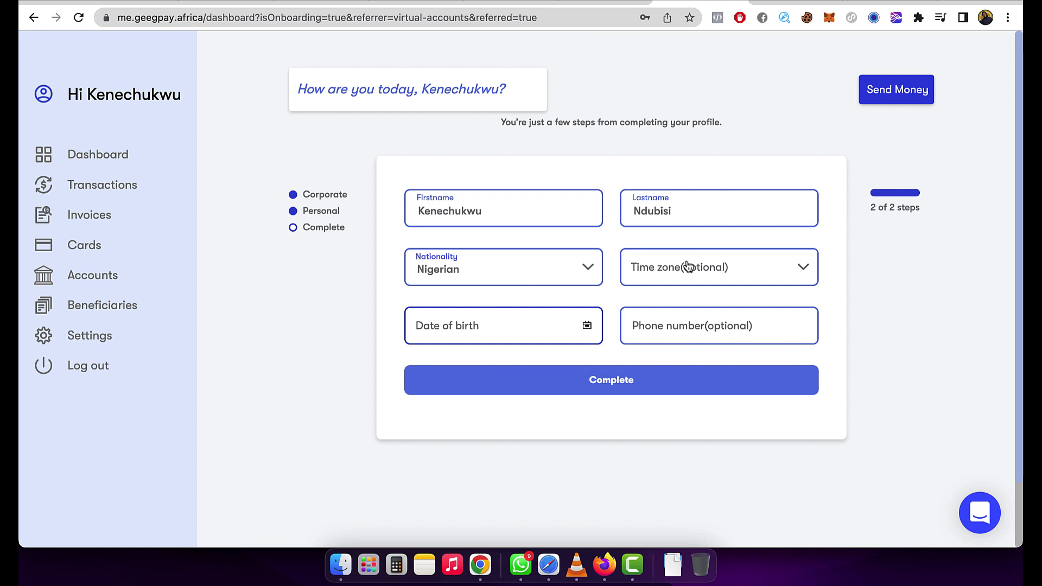
pyautogui.click(718, 266)
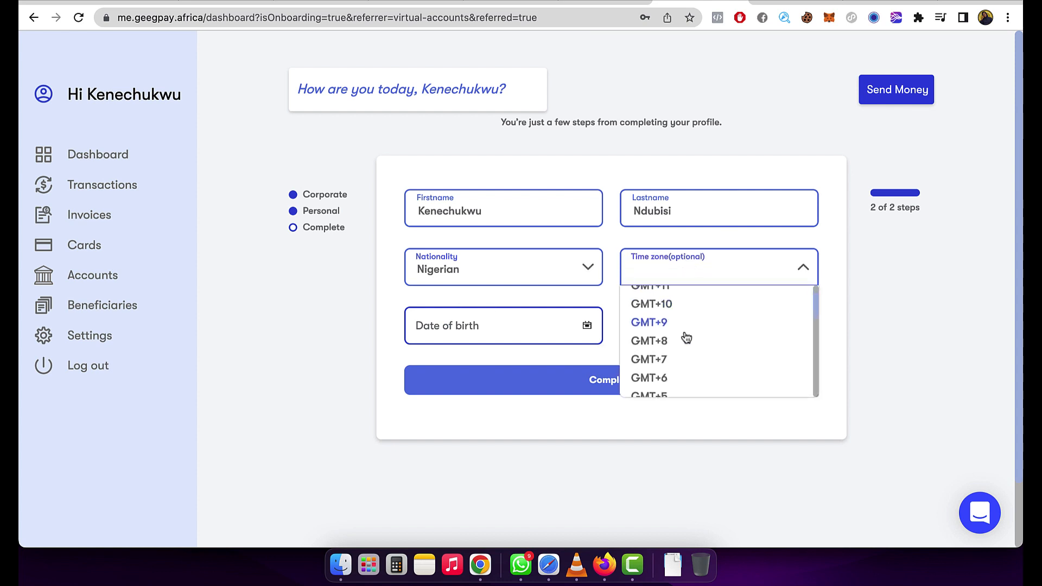
pyautogui.scroll(-3)
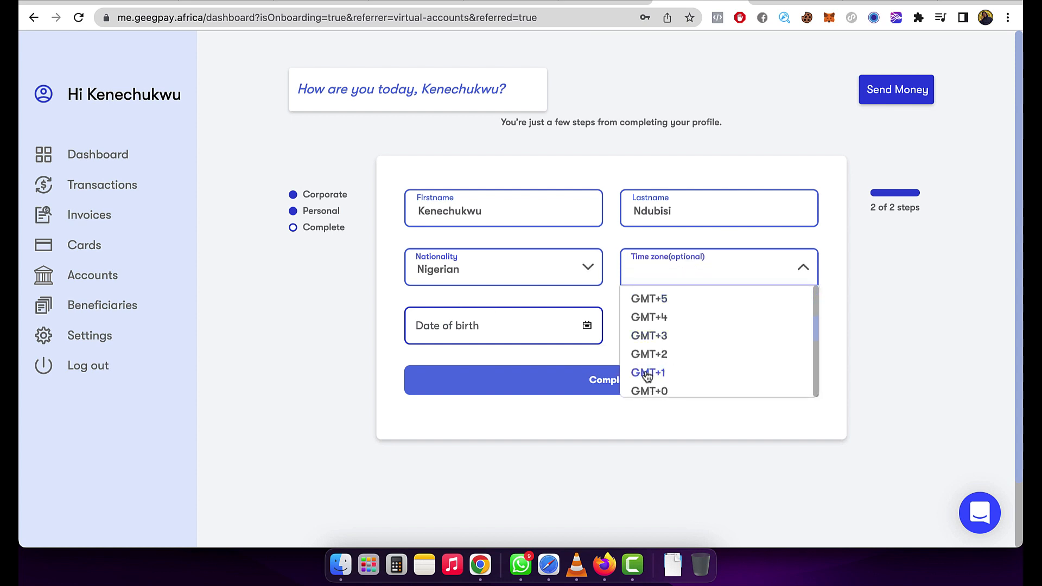
pyautogui.click(647, 372)
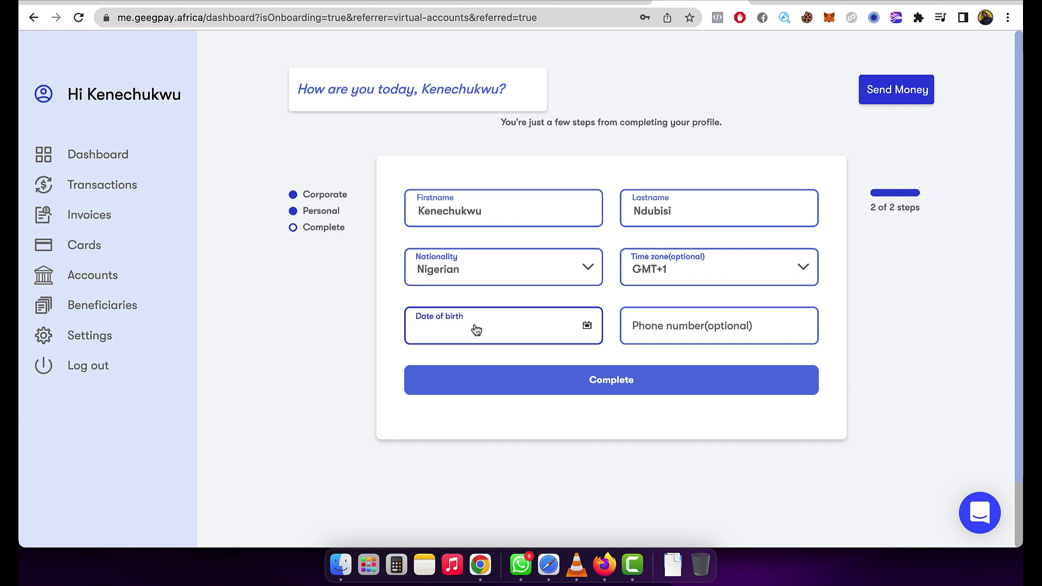
# Pick the date of birth in the calendar and complete the personal details.
pyautogui.click(503, 326)
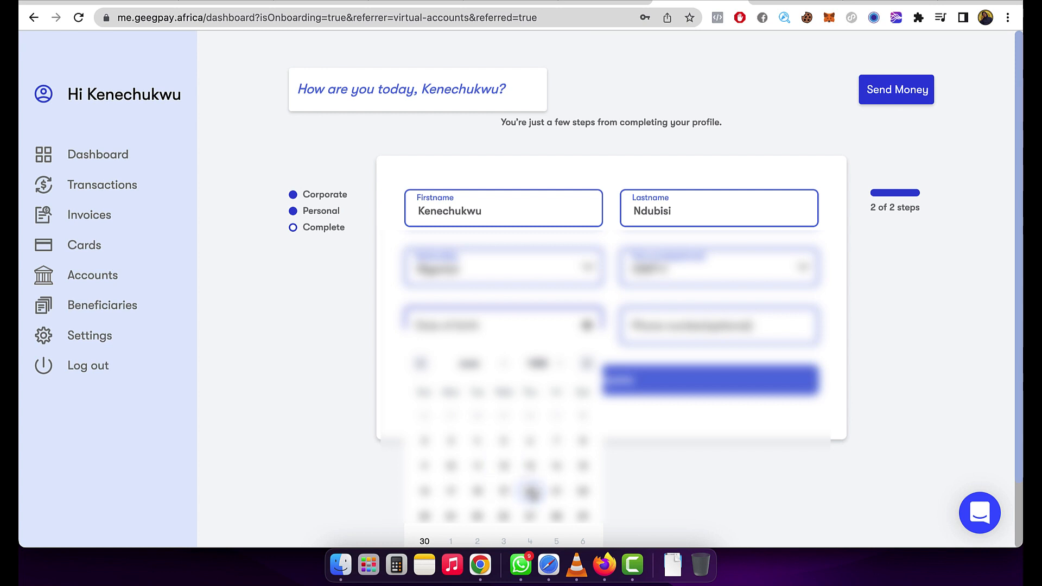
pyautogui.click(530, 492)
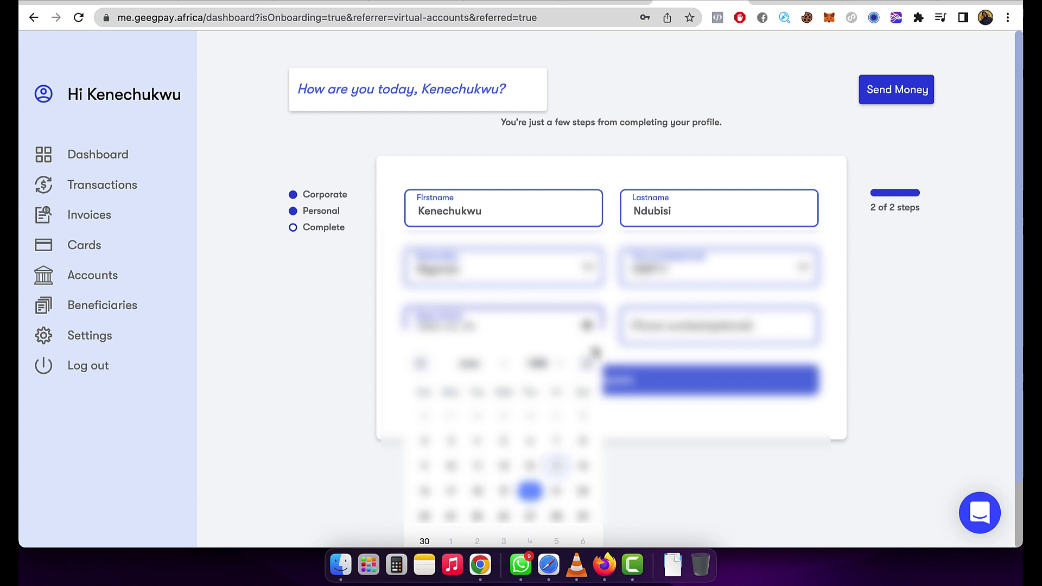
pyautogui.click(529, 491)
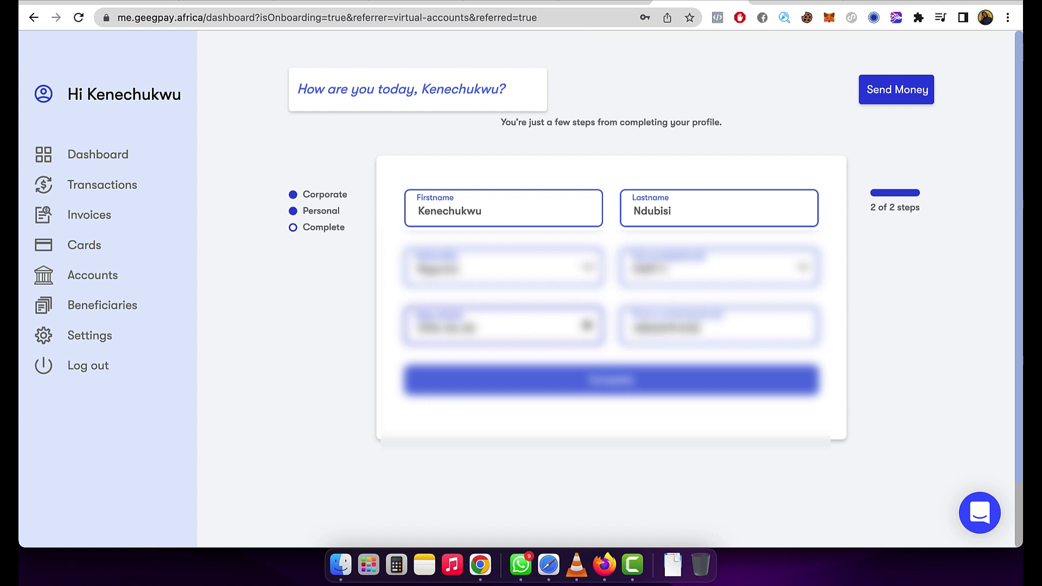
pyautogui.moveTo(653, 395)
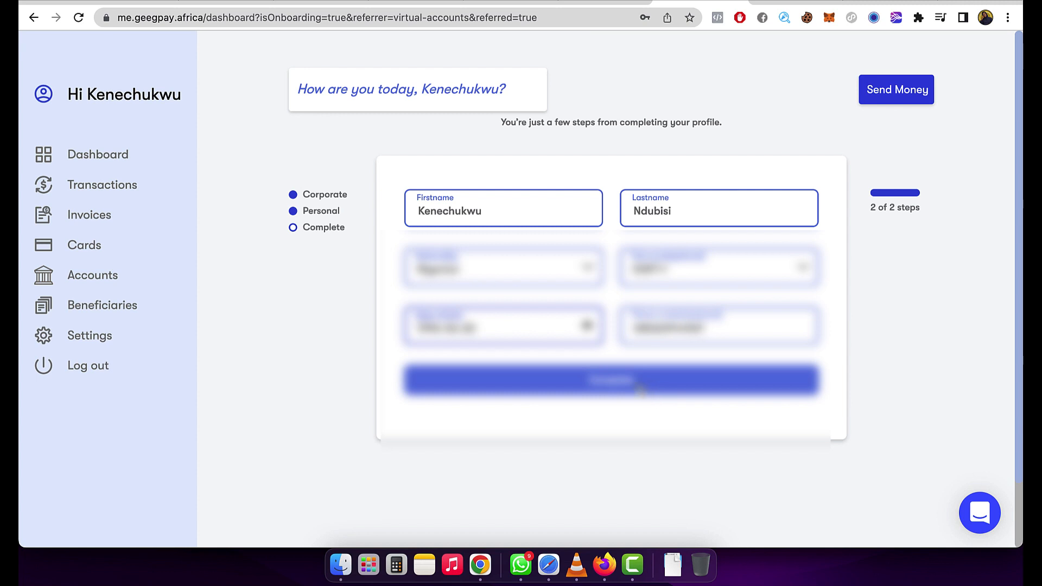
pyautogui.click(610, 381)
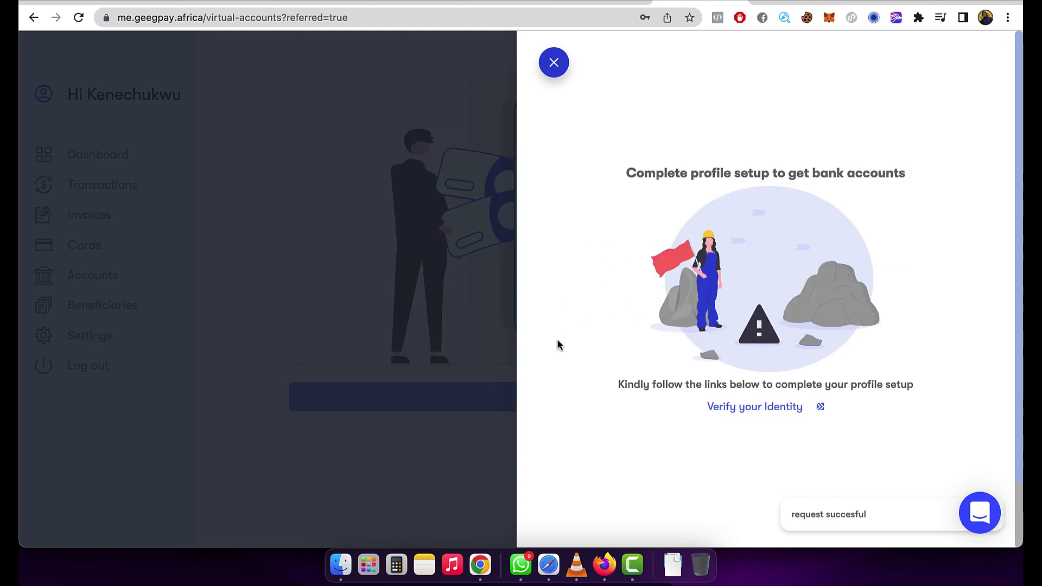
pyautogui.moveTo(687, 414)
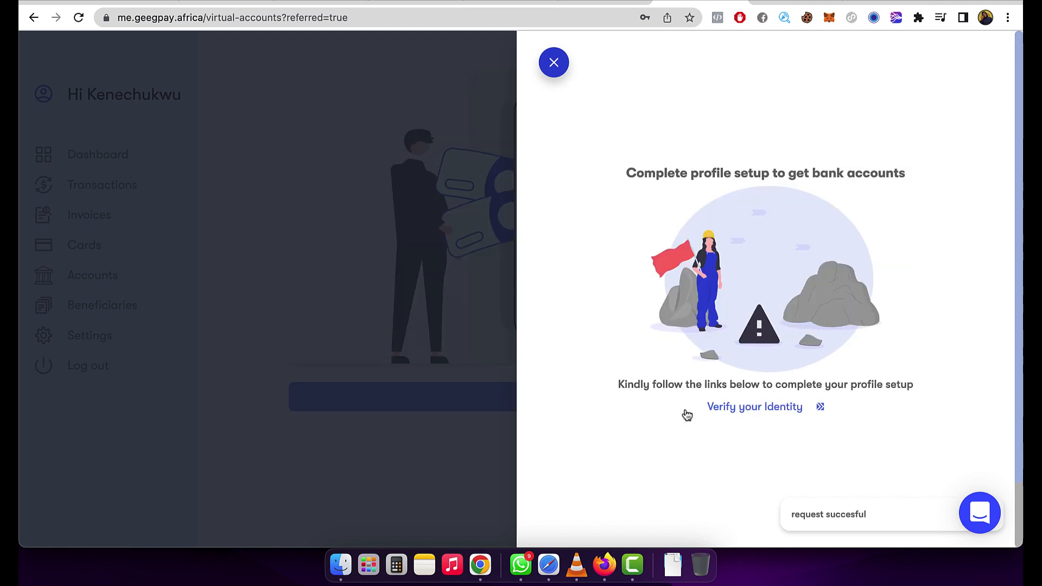
# Choose 'Verify your Identity' from the bank accounts panel.
pyautogui.click(754, 406)
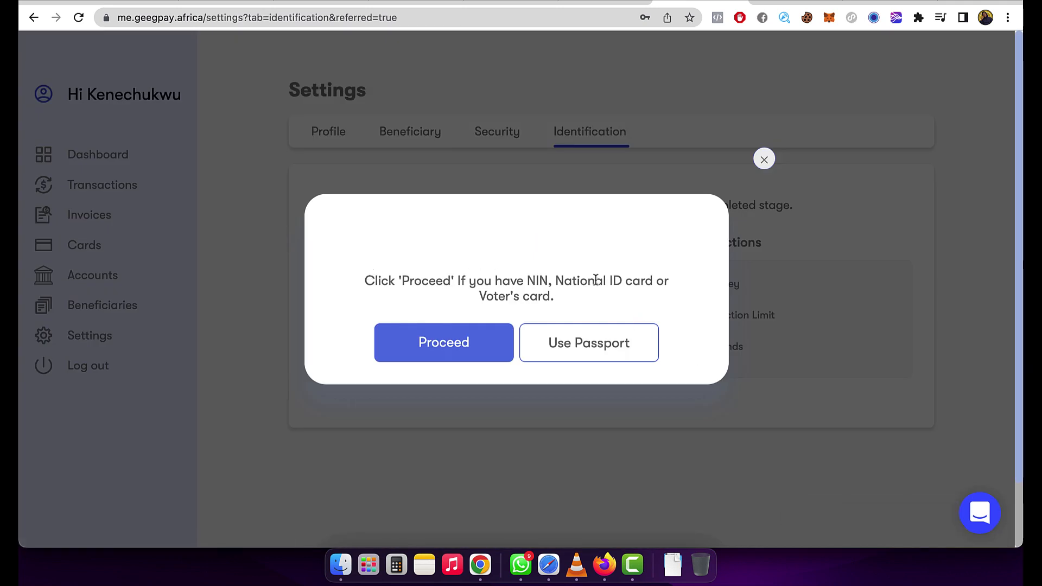
pyautogui.moveTo(396, 327)
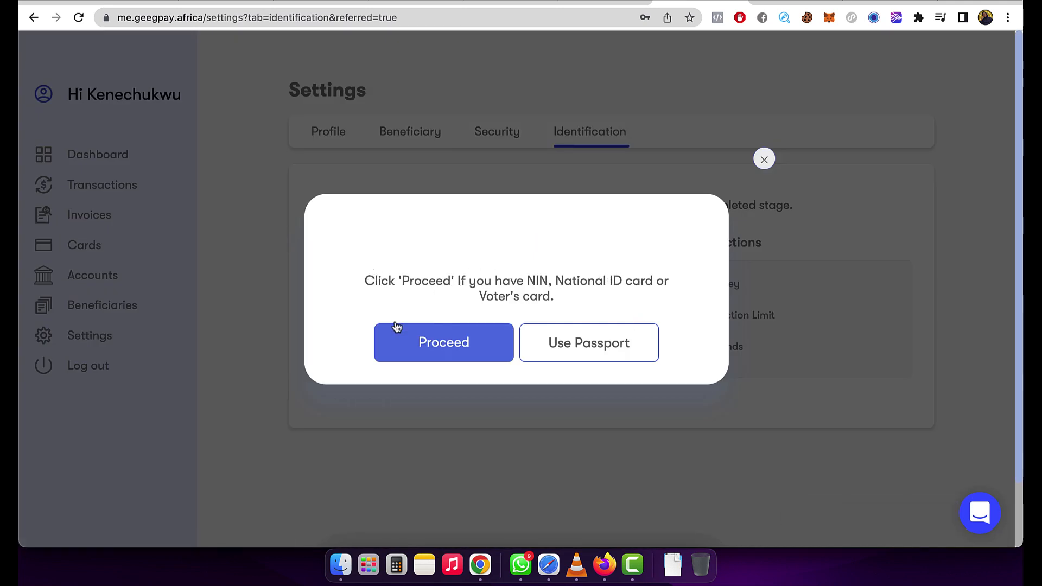
pyautogui.moveTo(566, 348)
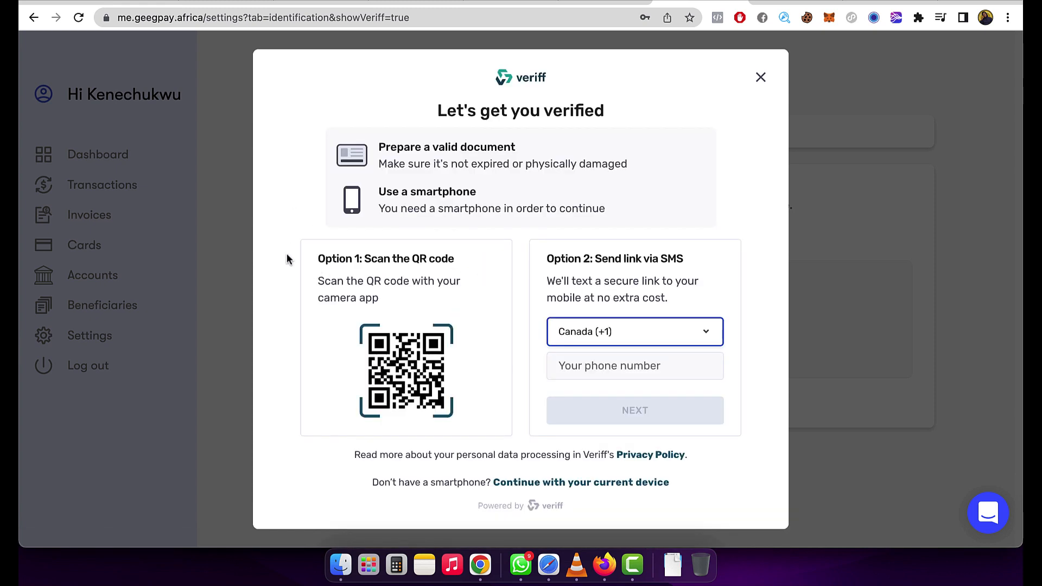
pyautogui.moveTo(283, 325)
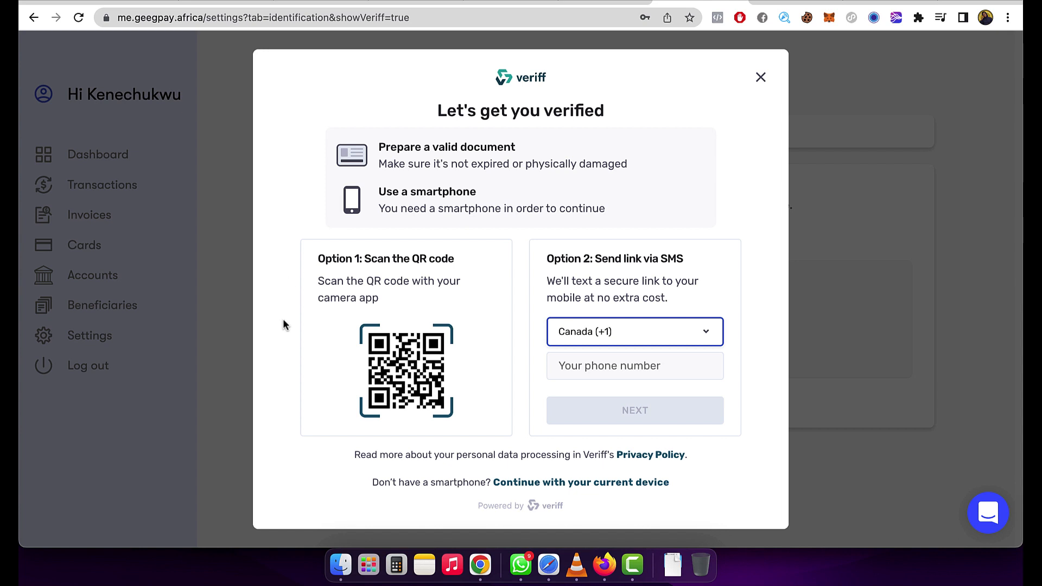
pyautogui.moveTo(299, 302)
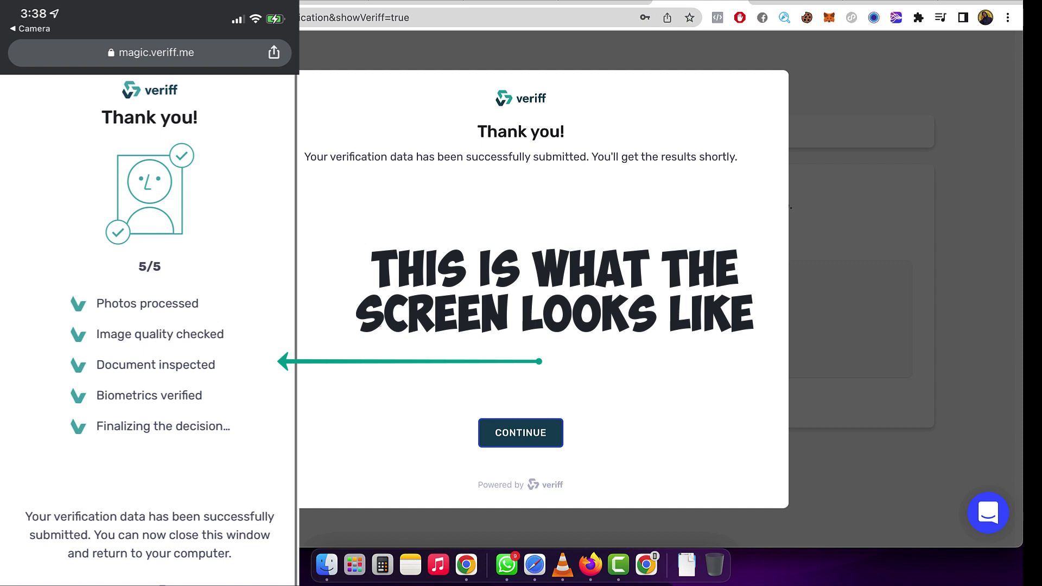
# Continue from the Veriff Thank you screen after submitting verification.
pyautogui.click(520, 432)
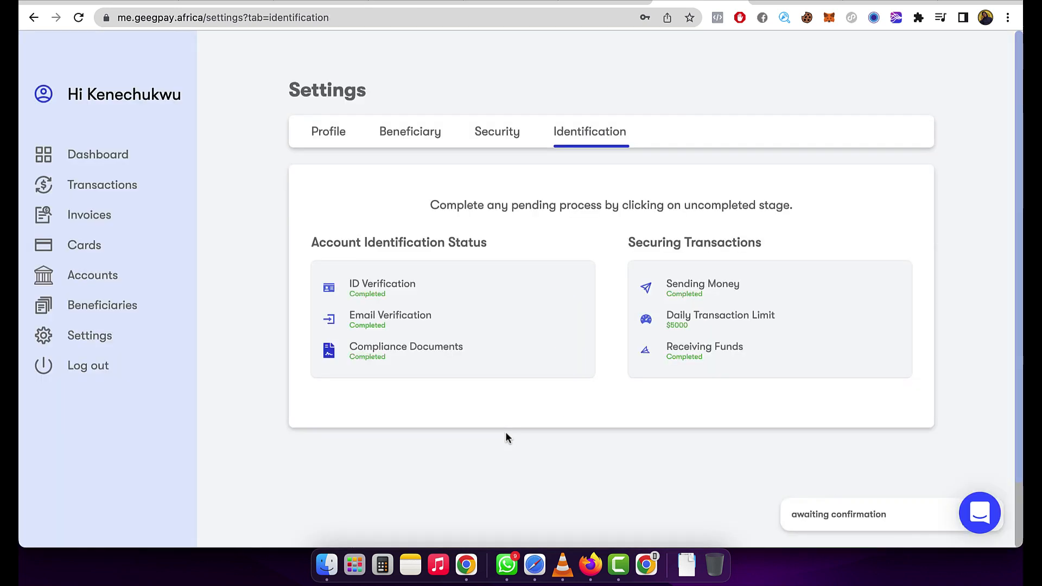
pyautogui.moveTo(595, 386)
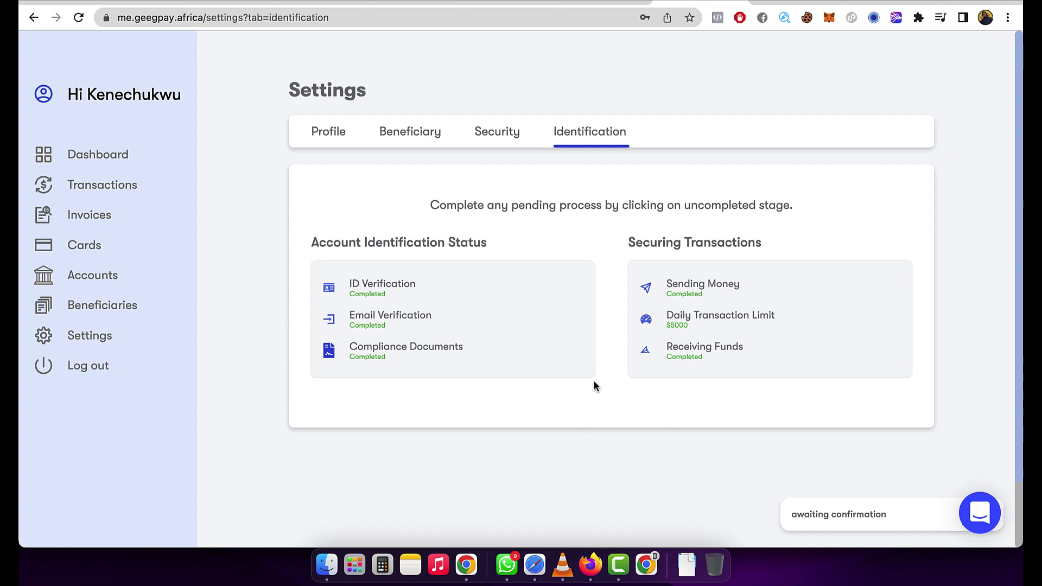
pyautogui.moveTo(610, 374)
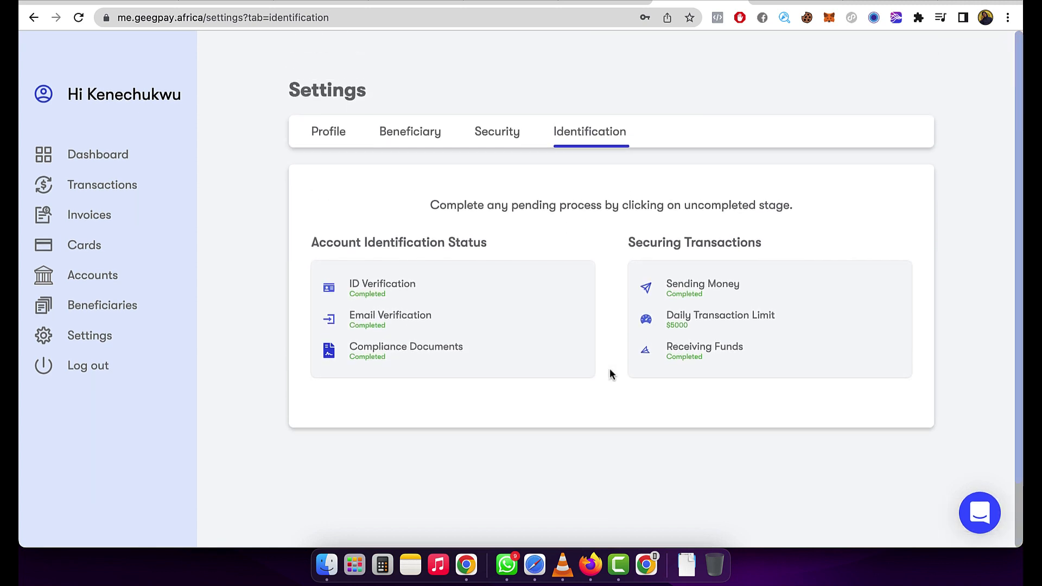
pyautogui.moveTo(265, 284)
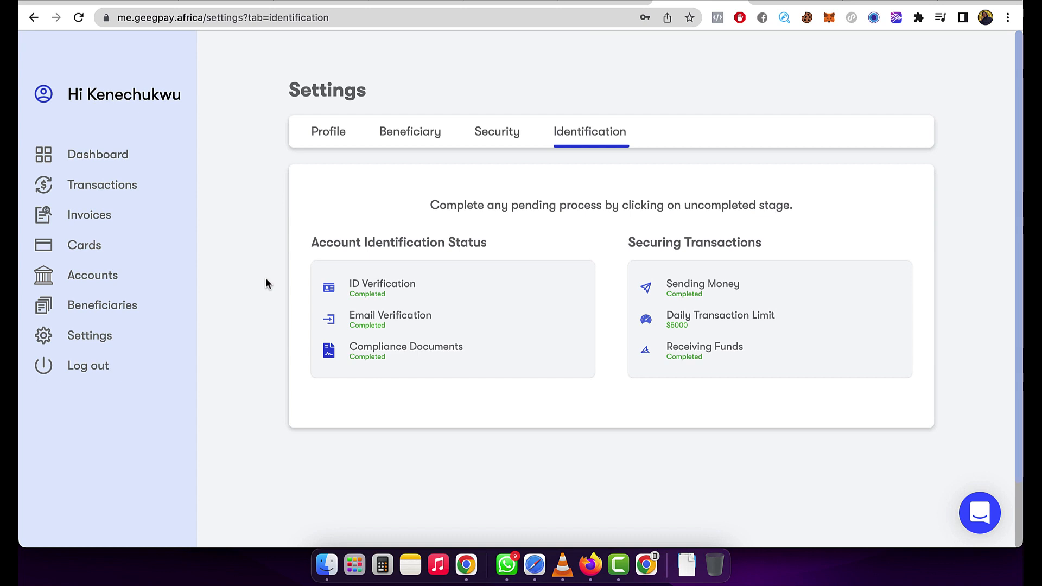
pyautogui.moveTo(91, 275)
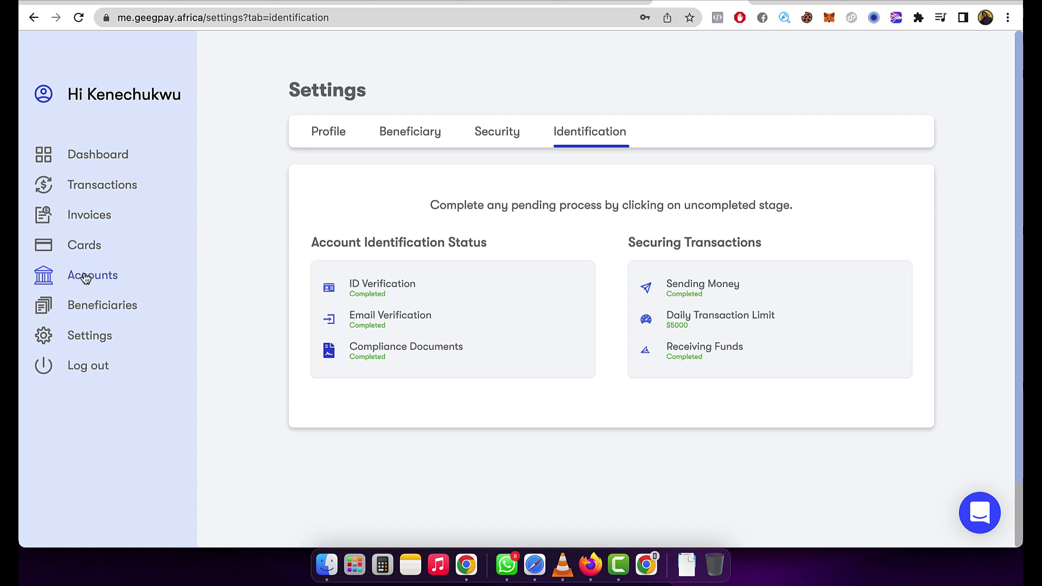
pyautogui.moveTo(92, 275)
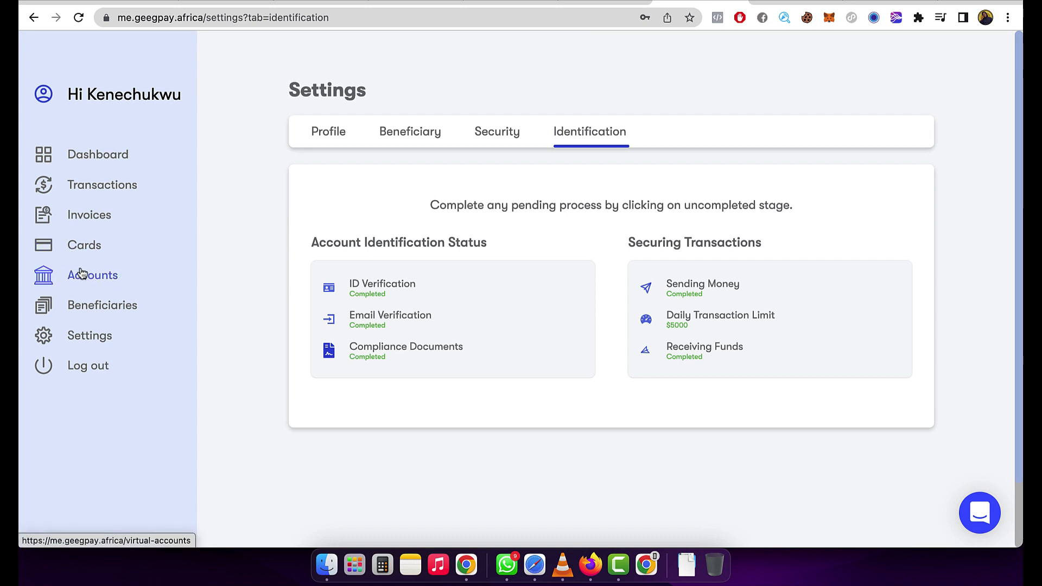
pyautogui.click(92, 275)
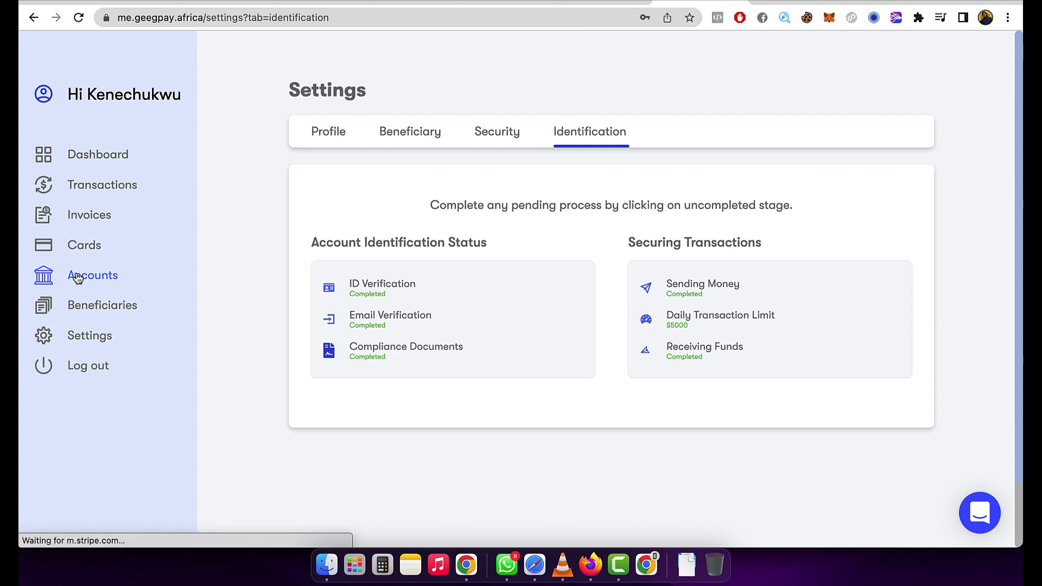
# Create a USD virtual account from the Accounts page and return to the dashboard.
pyautogui.click(92, 275)
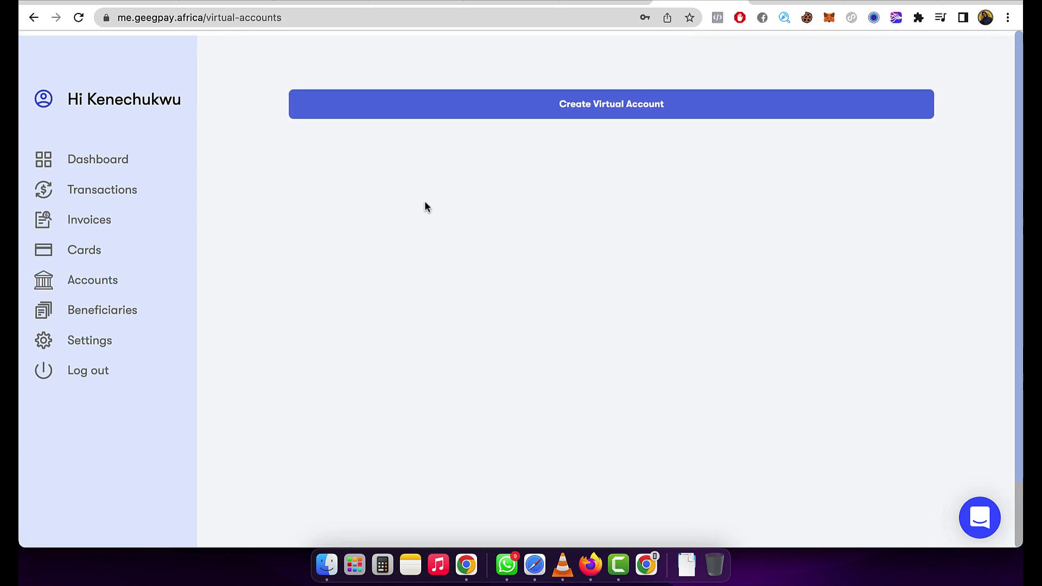
pyautogui.click(610, 103)
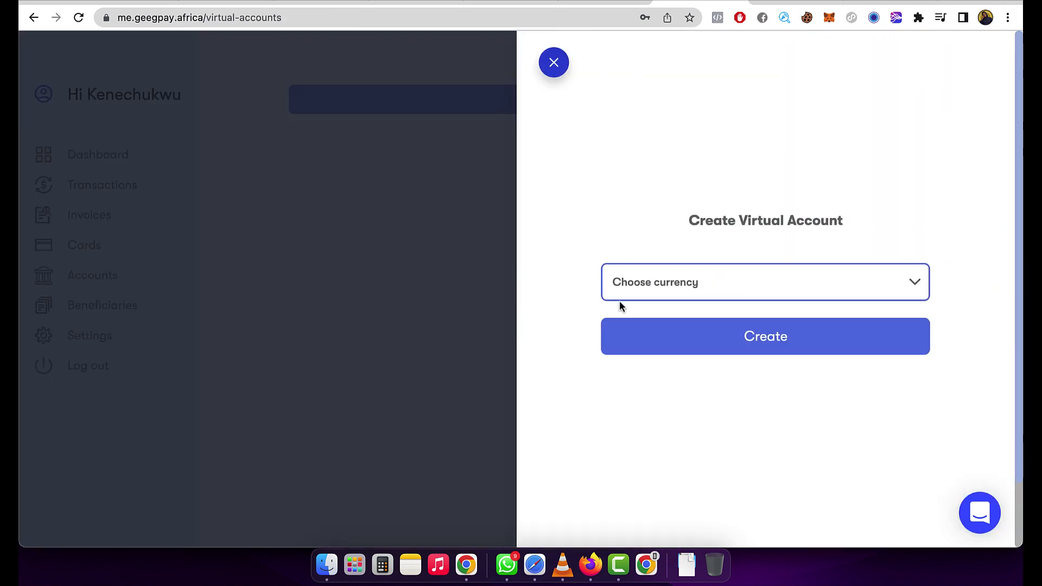
pyautogui.click(765, 281)
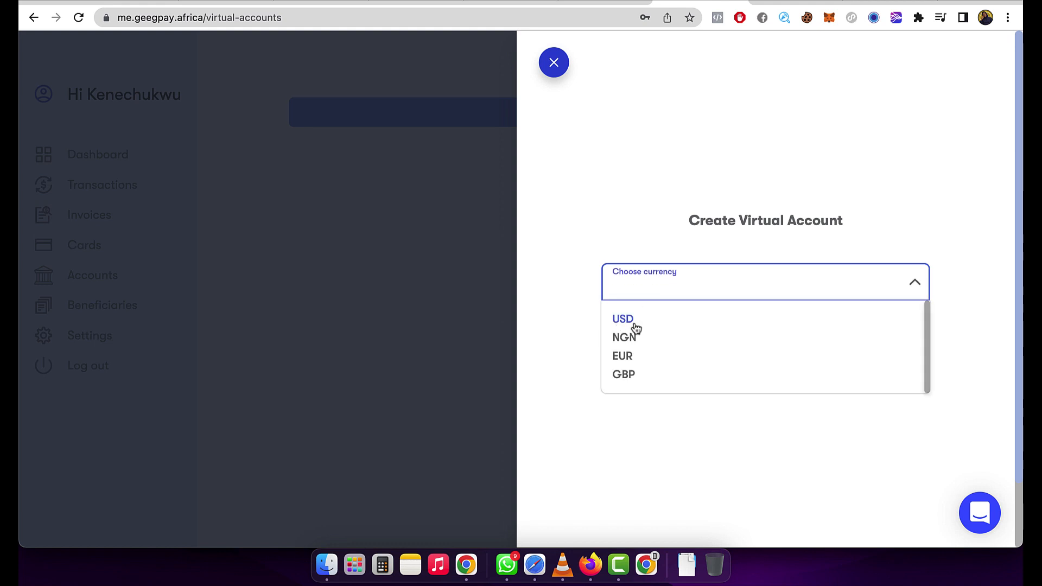
pyautogui.click(622, 318)
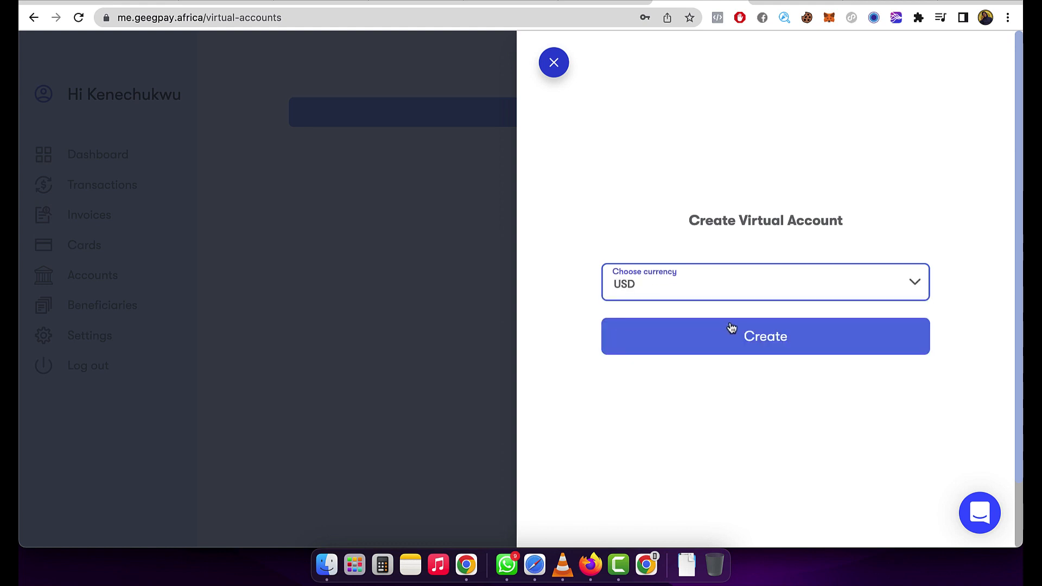
pyautogui.click(764, 335)
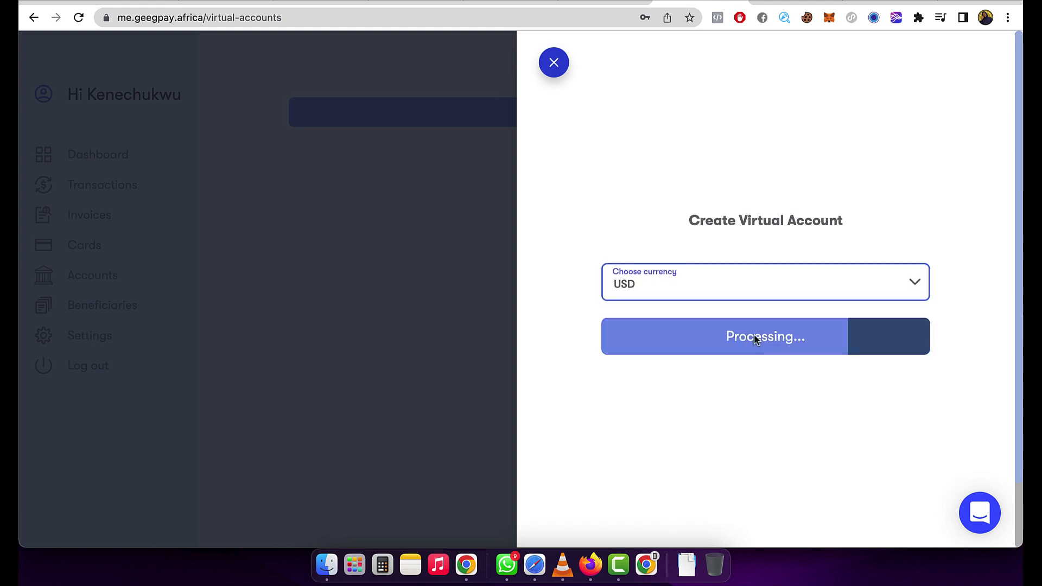
pyautogui.click(765, 335)
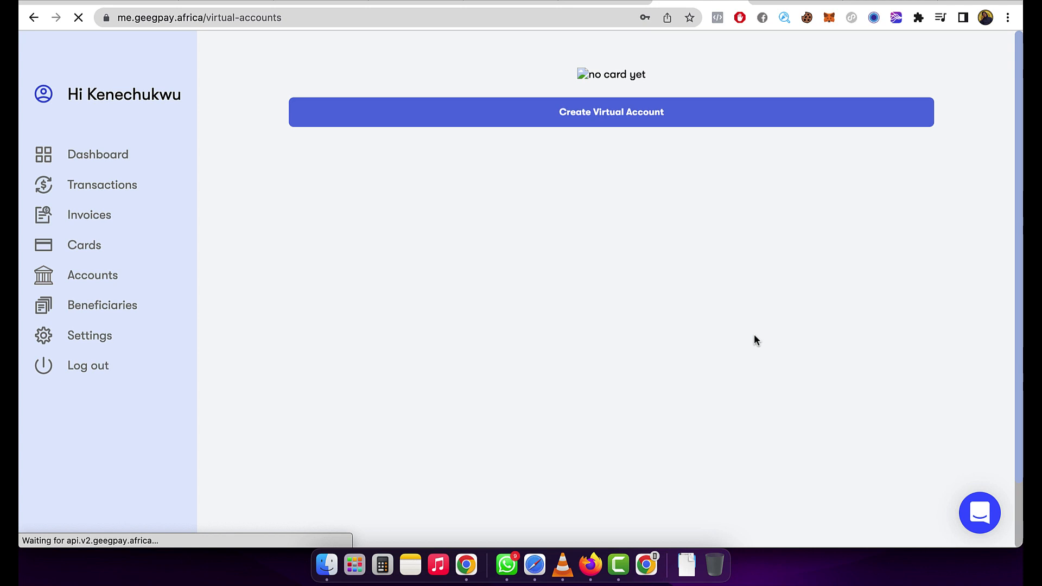
pyautogui.click(98, 154)
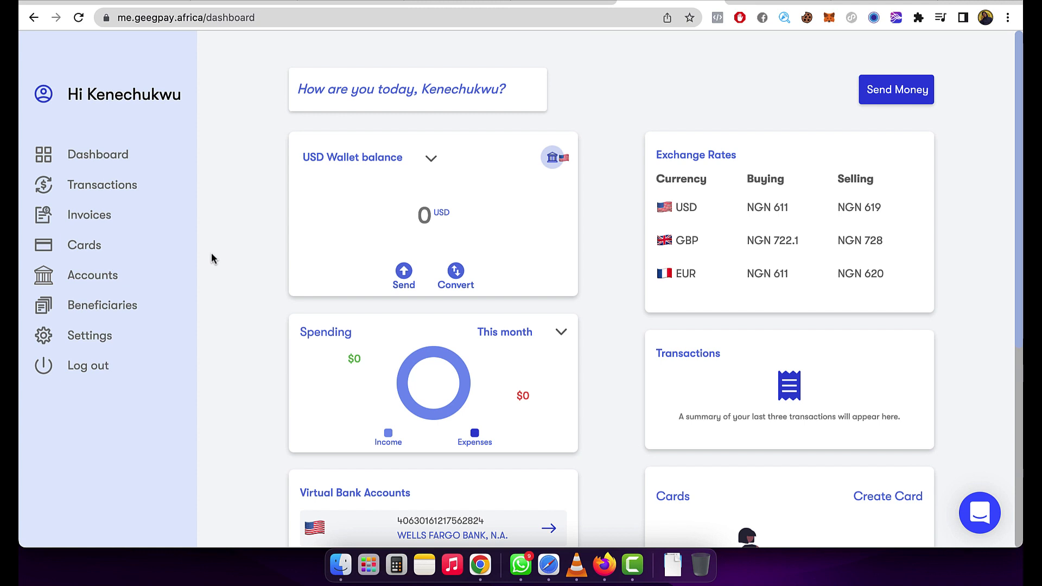
# Scroll to Virtual Bank Accounts and open the USD account's details.
pyautogui.scroll(-3)
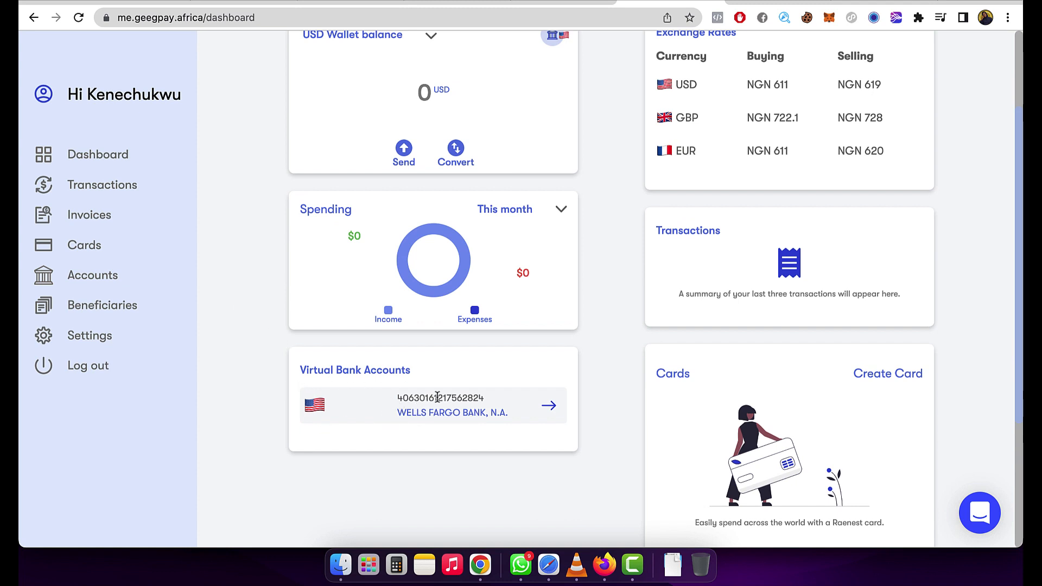
pyautogui.moveTo(545, 414)
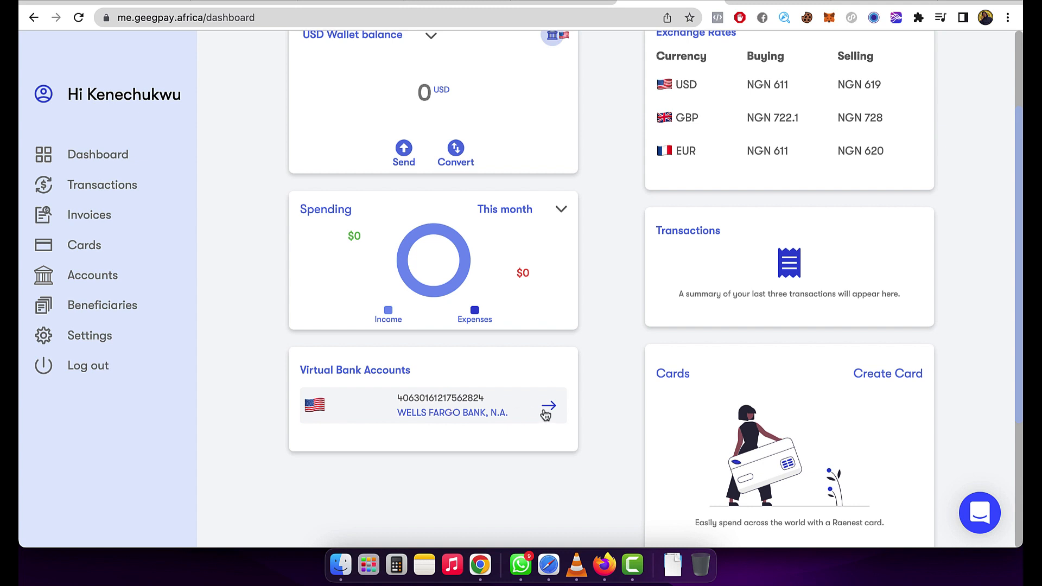
pyautogui.click(547, 406)
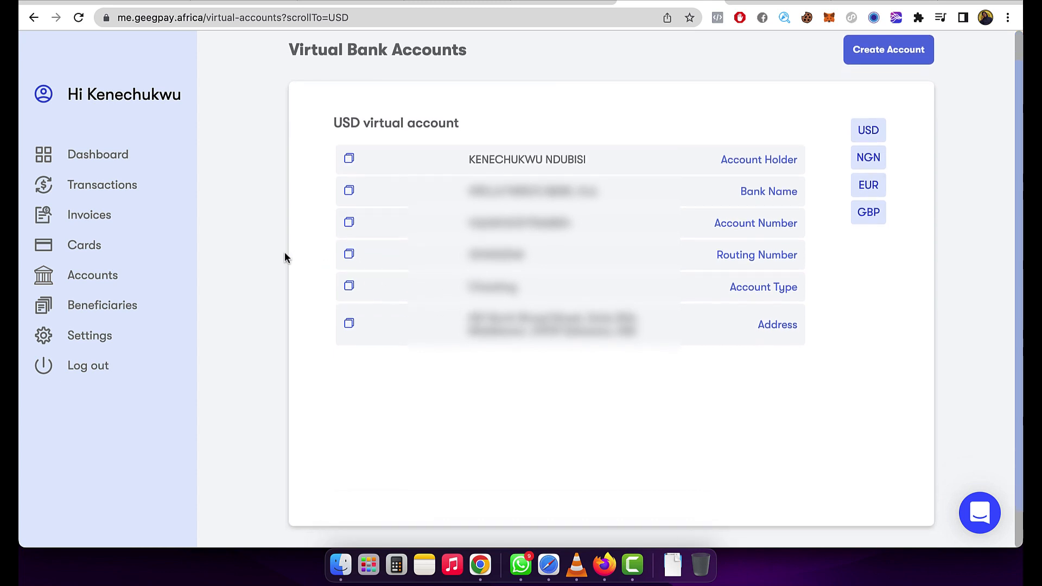
pyautogui.scroll(3)
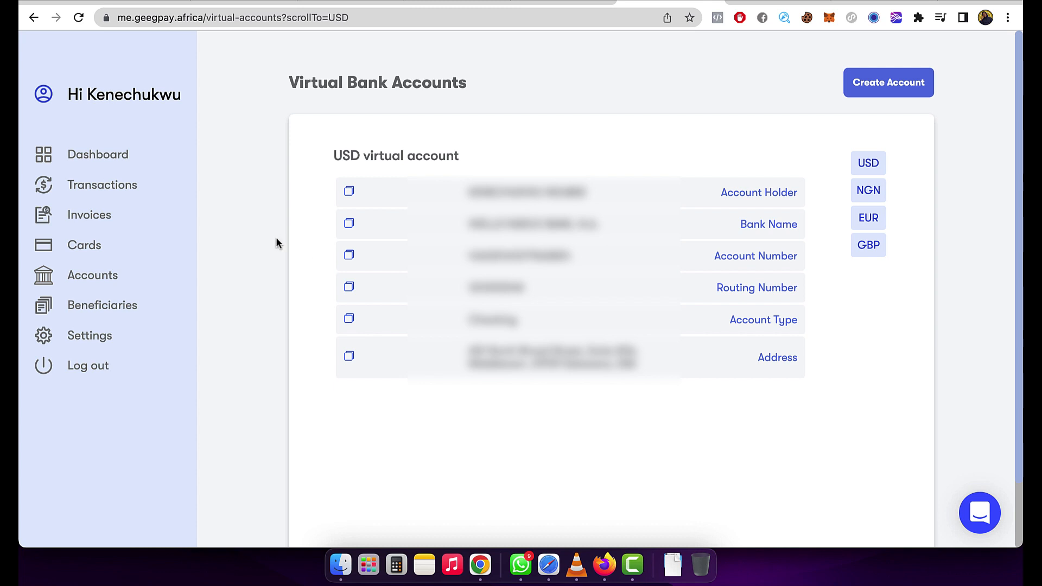
pyautogui.moveTo(260, 292)
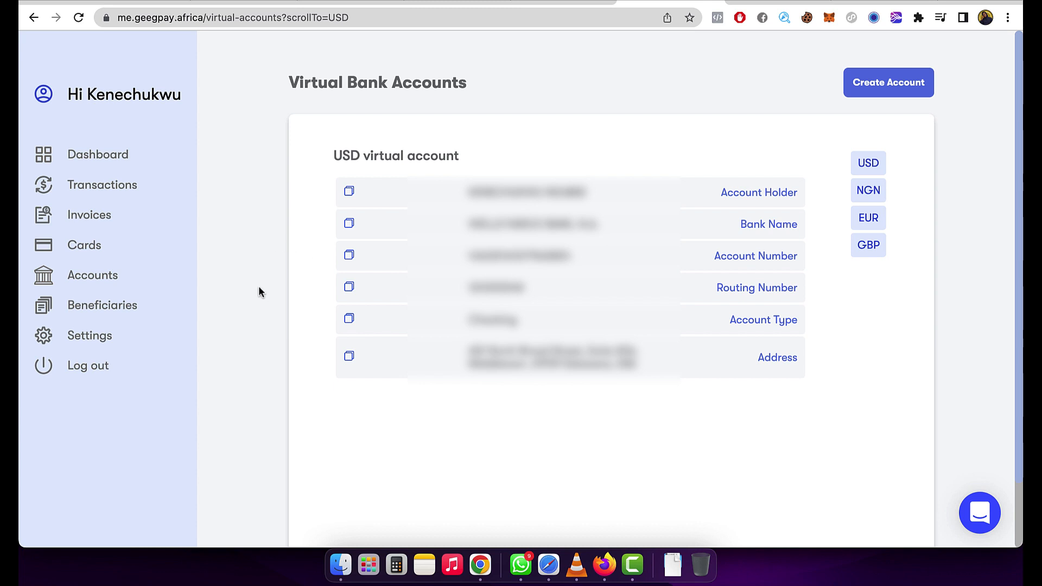
pyautogui.moveTo(252, 260)
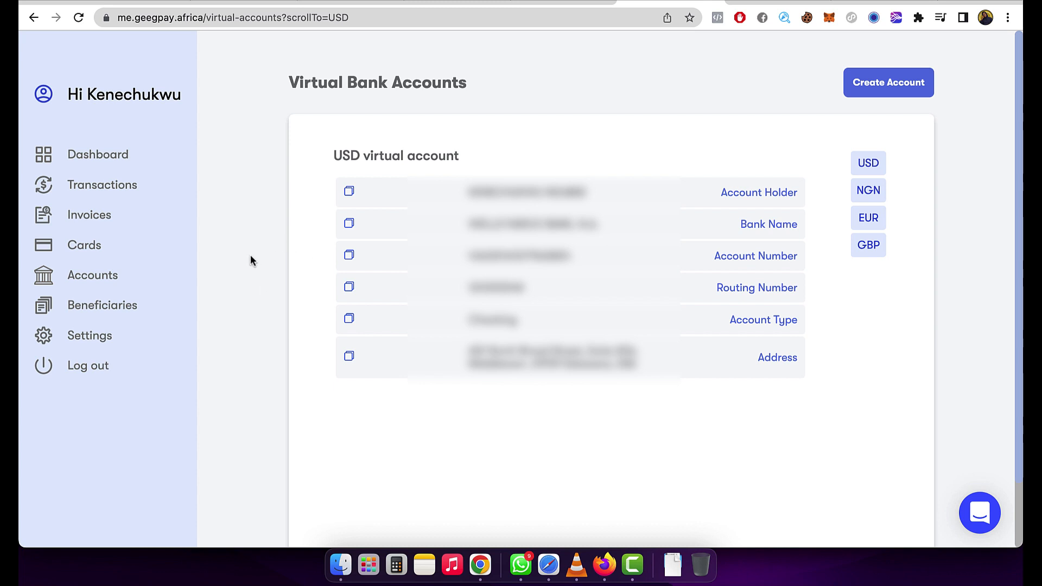
pyautogui.moveTo(275, 232)
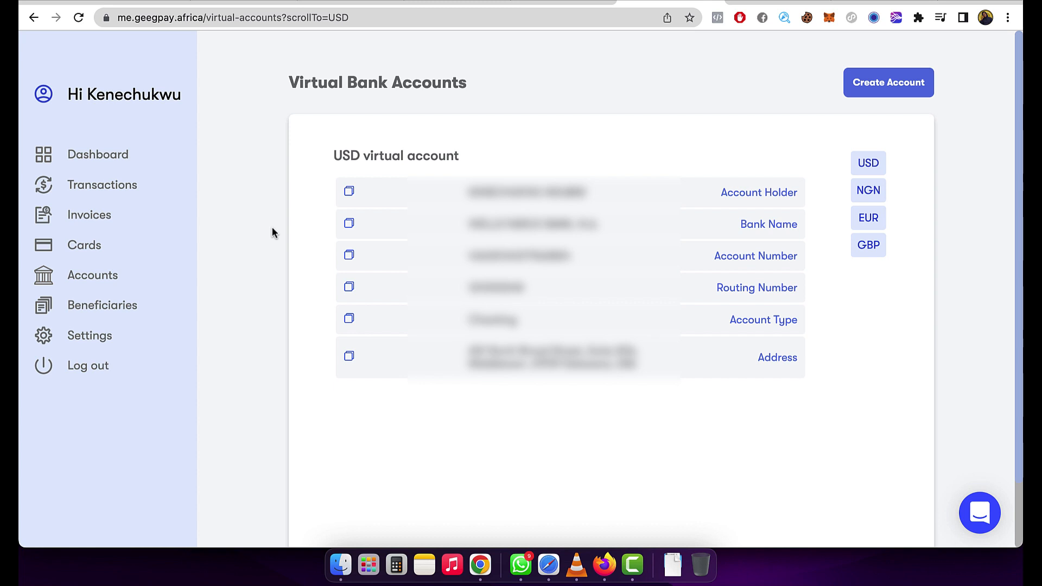
pyautogui.moveTo(290, 263)
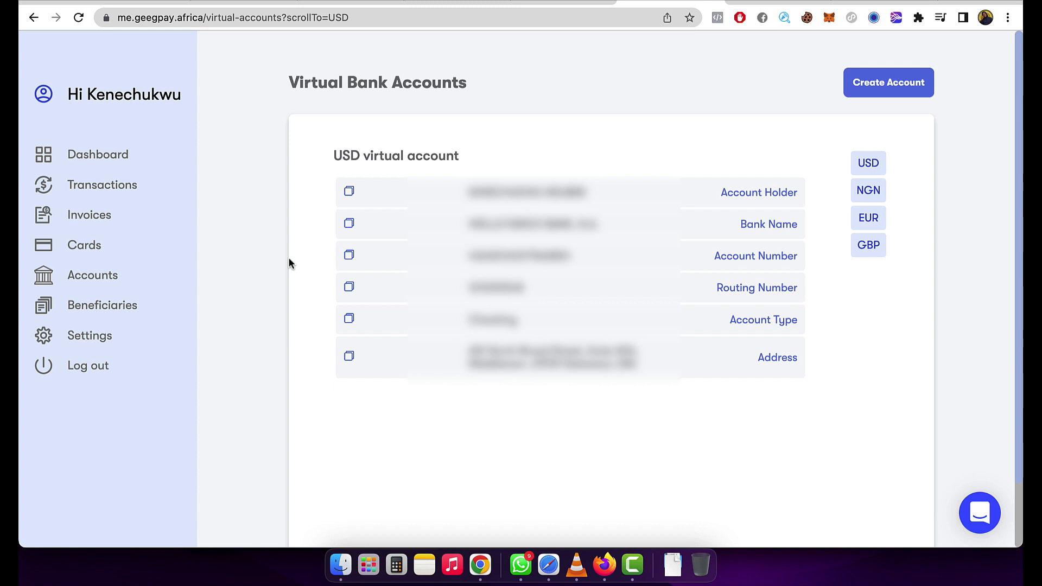
pyautogui.moveTo(180, 144)
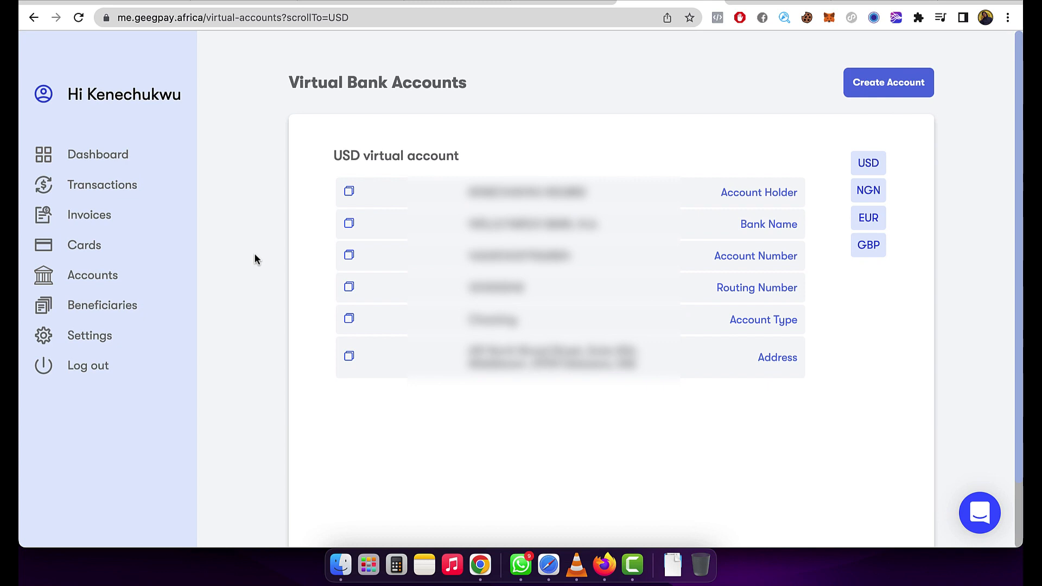
pyautogui.moveTo(215, 175)
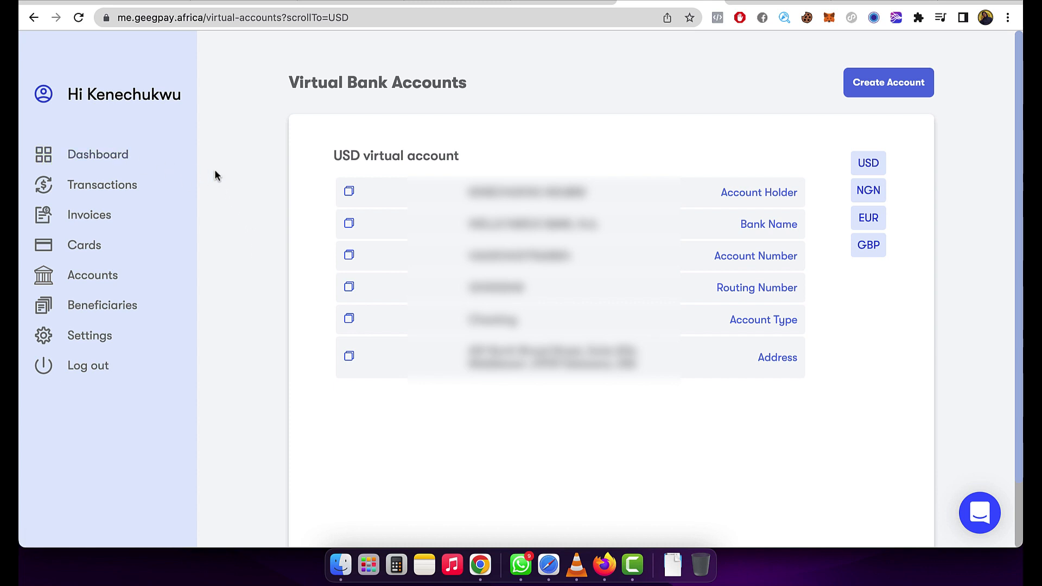